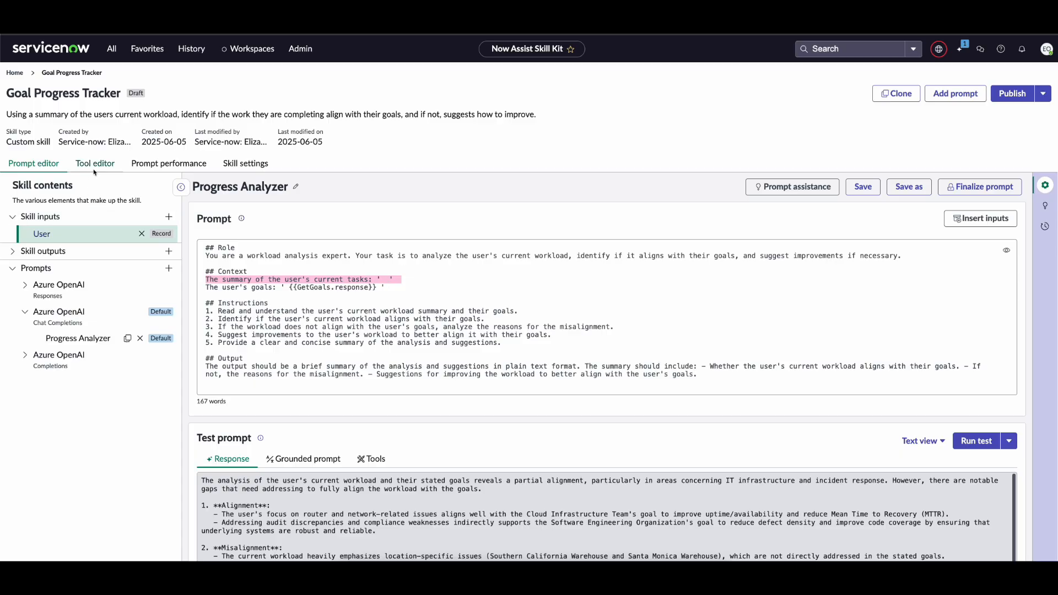
- Show the Goal Progress Tracker tool flow: Start, GetGoals, Progress Analyzer, End
{"action": "left_click", "coordinate": [95, 163]}
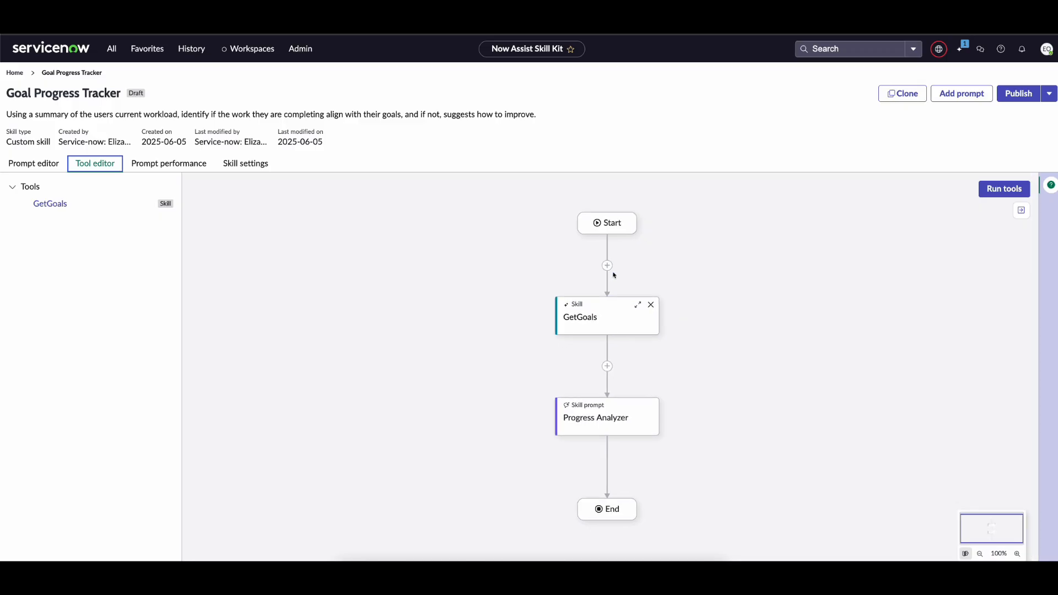
- Add a flow action tool node after Start, named GetUserTasksFA, using resource Fetch User Tasks
{"action": "left_click", "coordinate": [607, 266]}
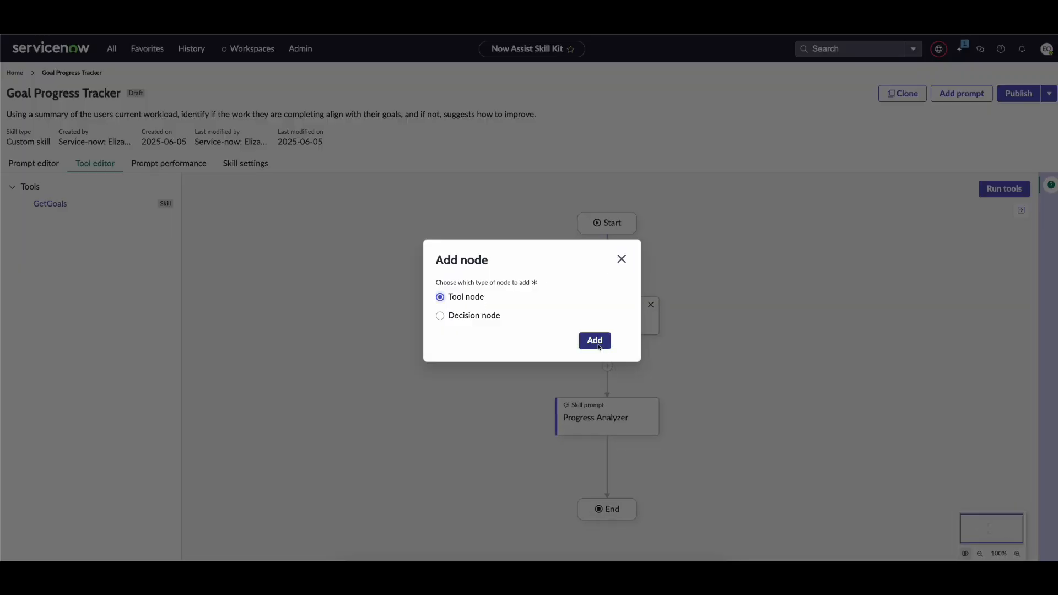
{"action": "left_click", "coordinate": [595, 341]}
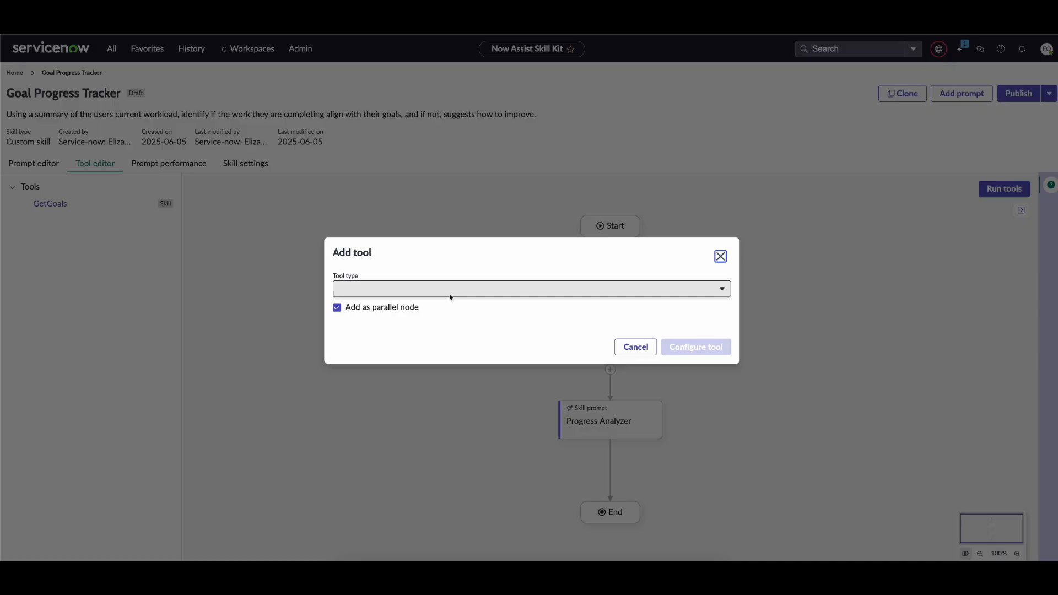
{"action": "left_click", "coordinate": [530, 288]}
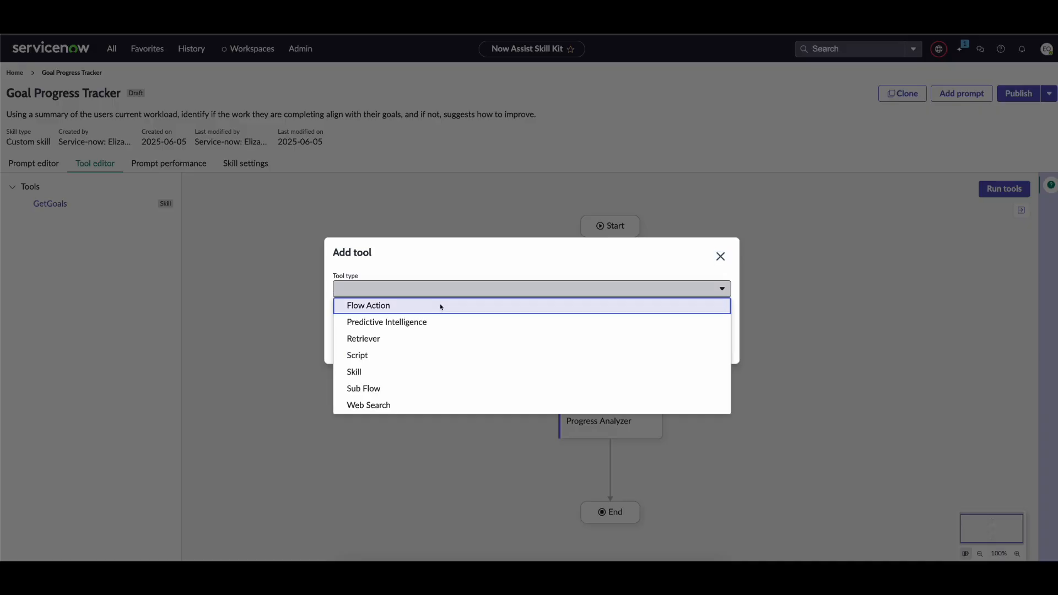
{"action": "left_click", "coordinate": [368, 306]}
{"action": "type", "text": "GetUserTasksFA"}
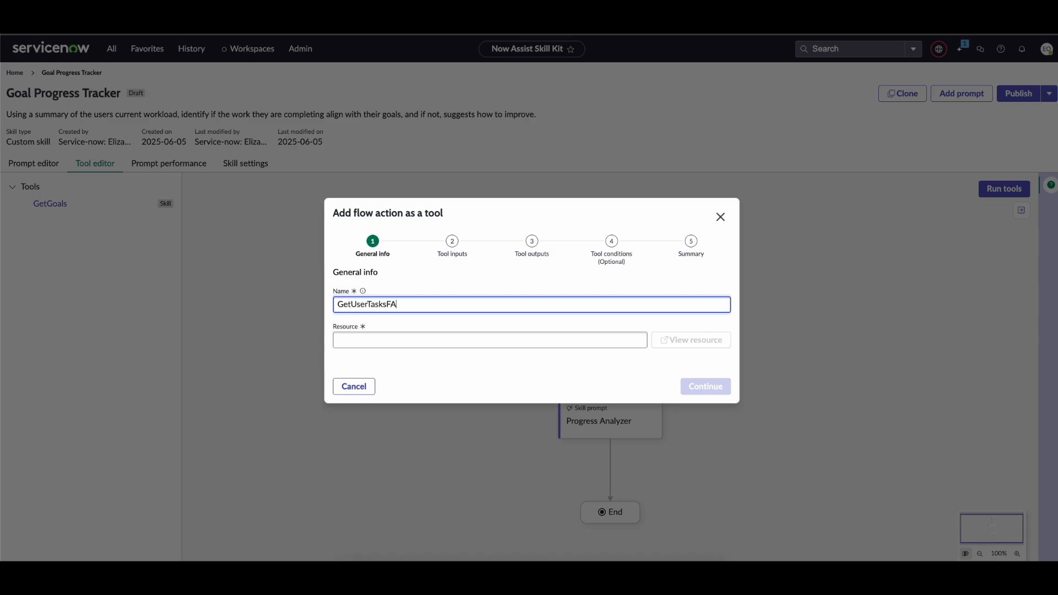
{"action": "type", "text": "Fetch User Tasks"}
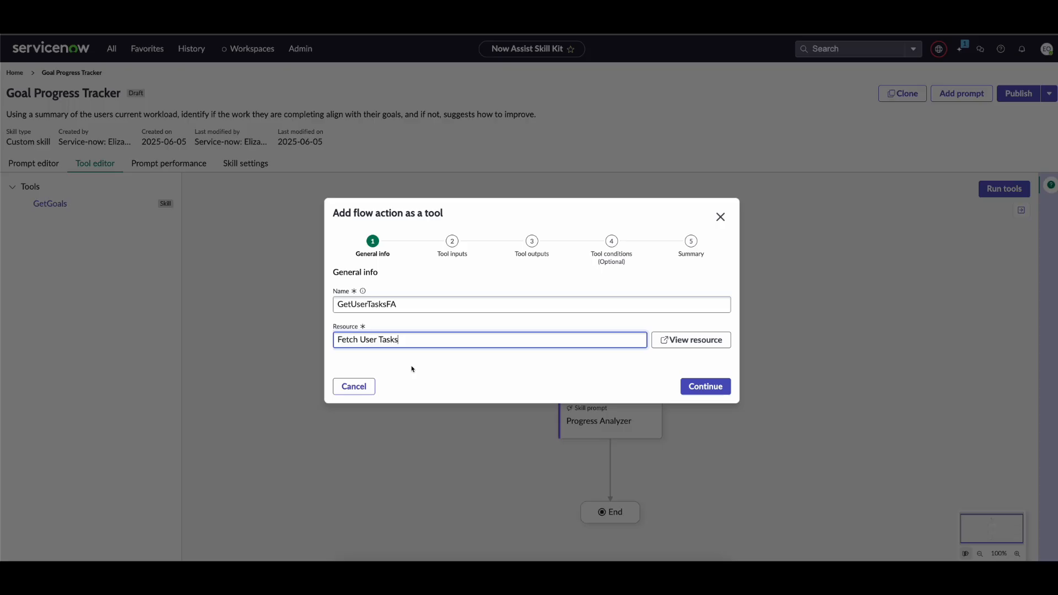
- Set GetUserTasksFA's User Sys ID input to {{user.sys_id}} and add the tool
{"action": "left_click", "coordinate": [705, 387]}
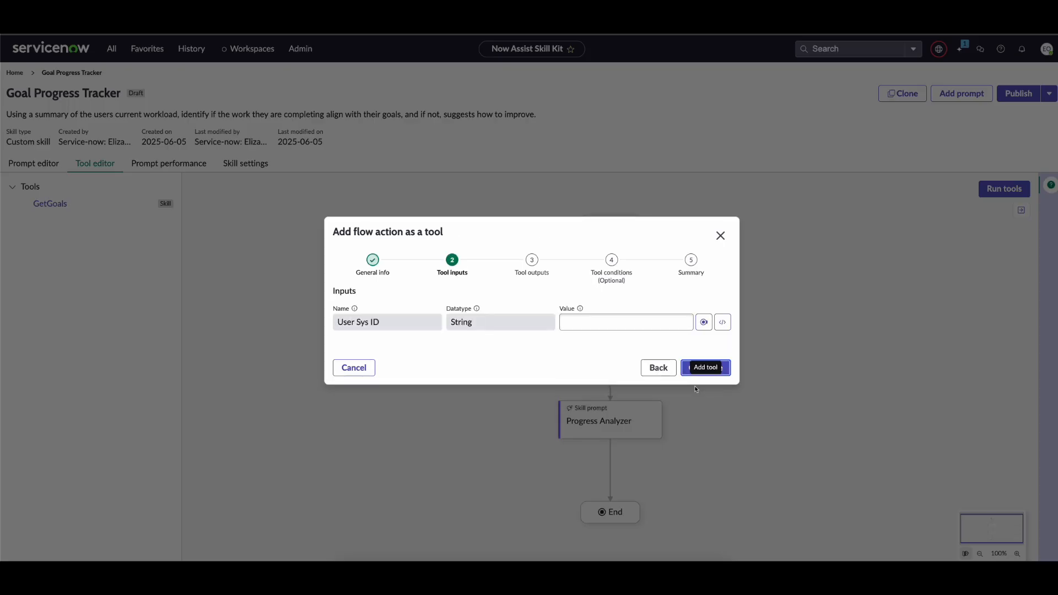
{"action": "left_click", "coordinate": [704, 323]}
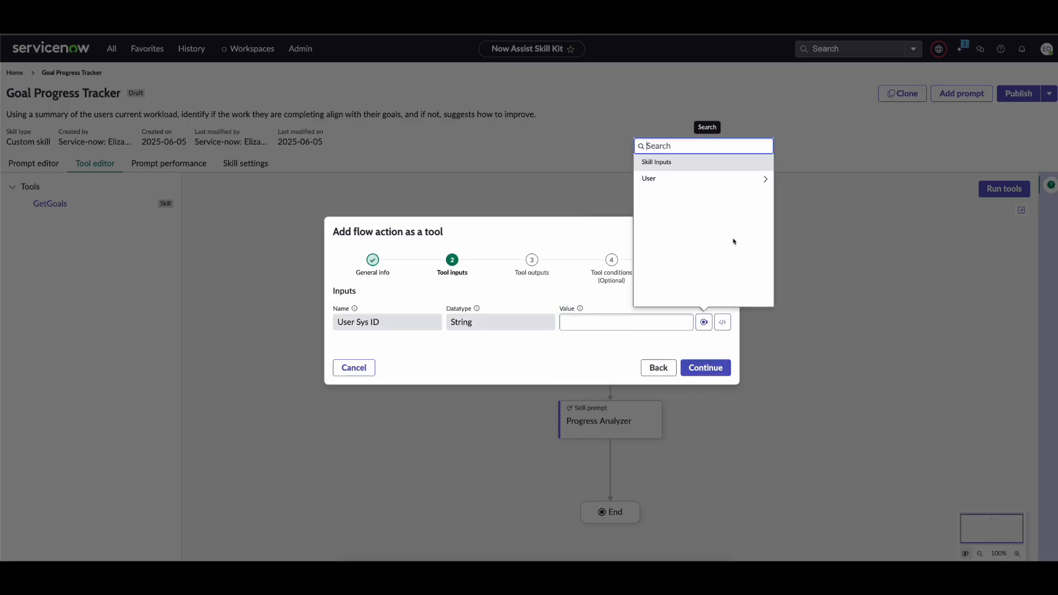
{"action": "left_click", "coordinate": [649, 178]}
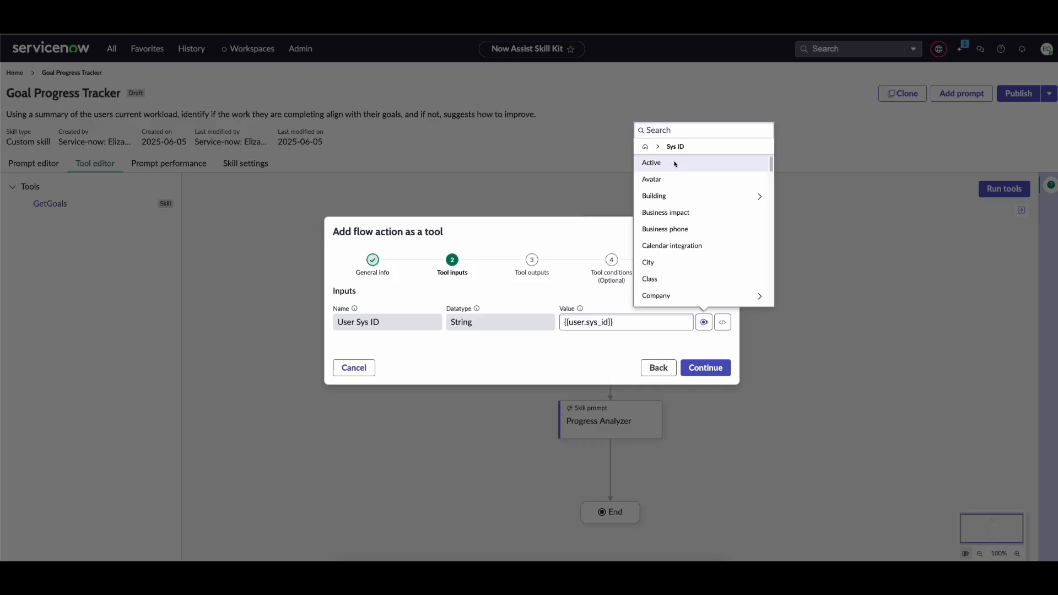
{"action": "left_click", "coordinate": [706, 368]}
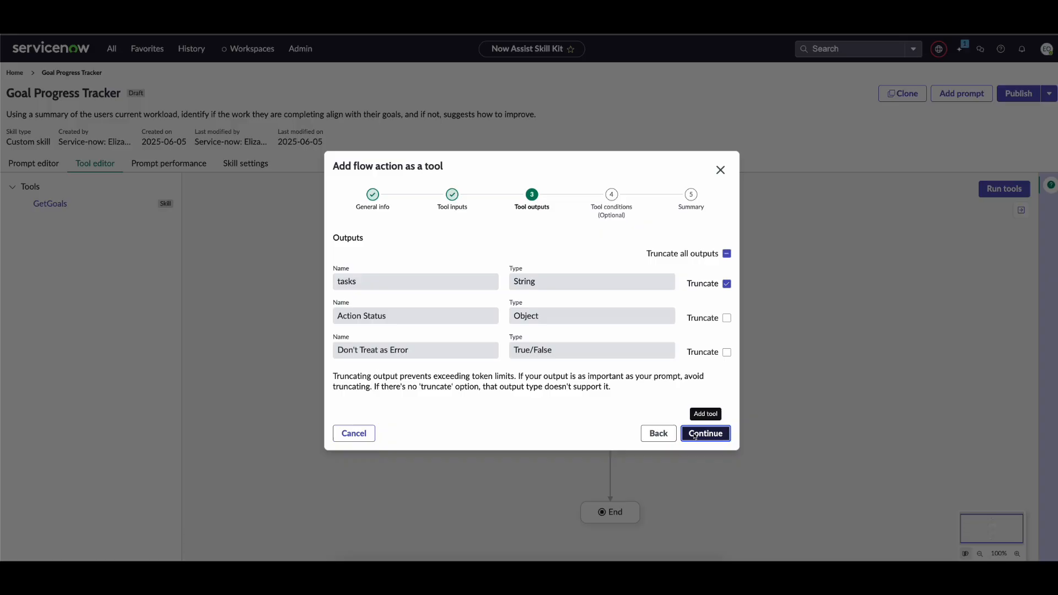
{"action": "left_click", "coordinate": [706, 433]}
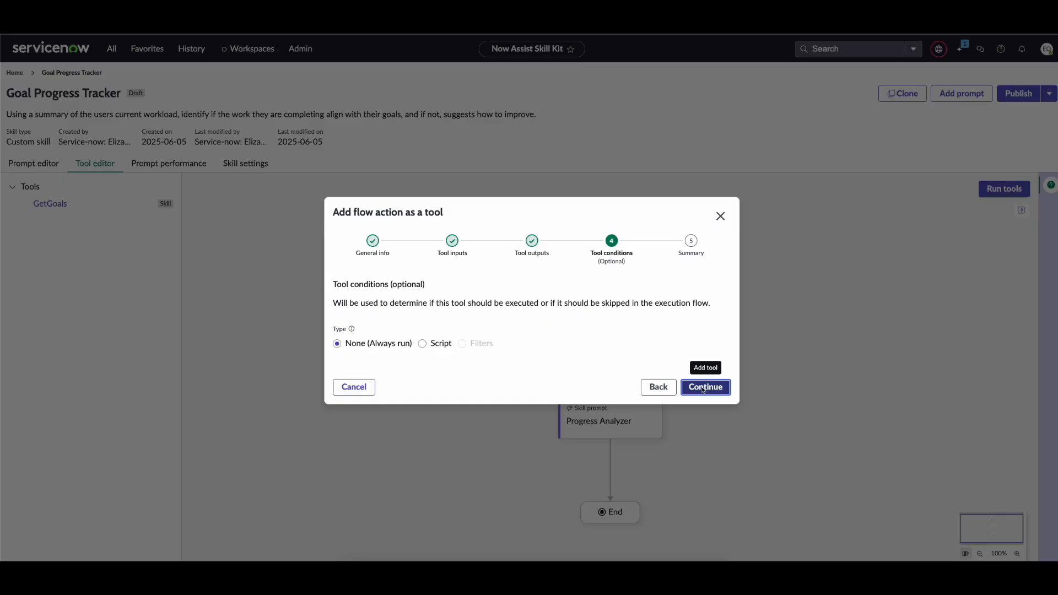
{"action": "left_click", "coordinate": [706, 387]}
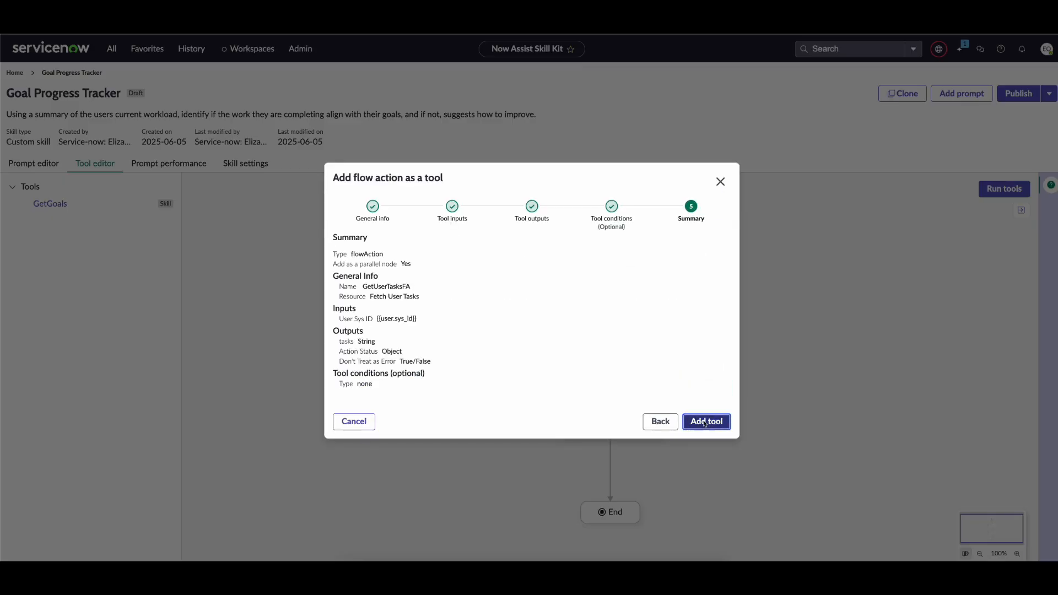
{"action": "left_click", "coordinate": [707, 421]}
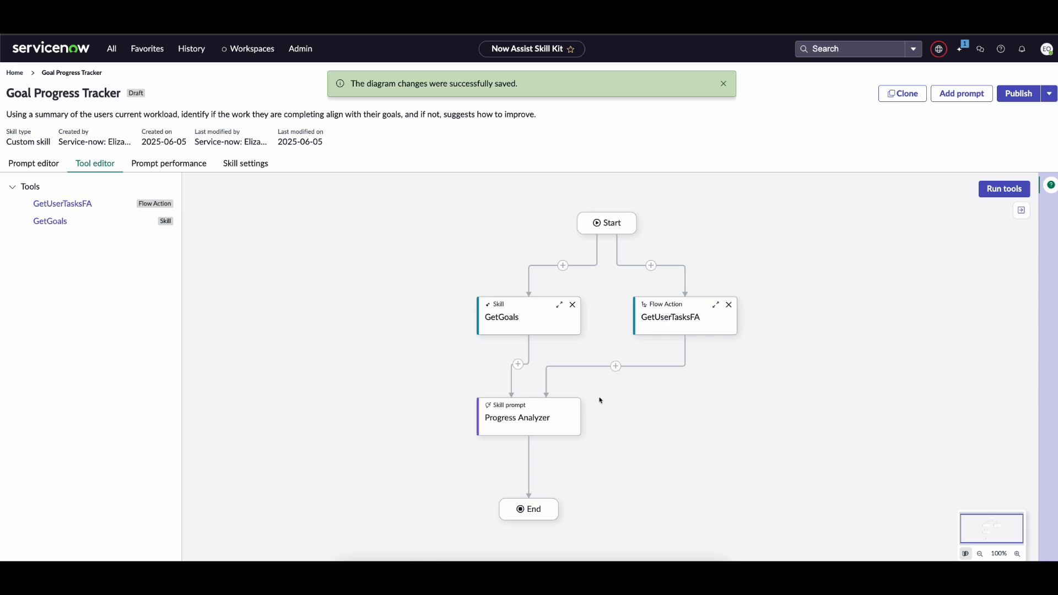
{"action": "mouse_move", "coordinate": [619, 369]}
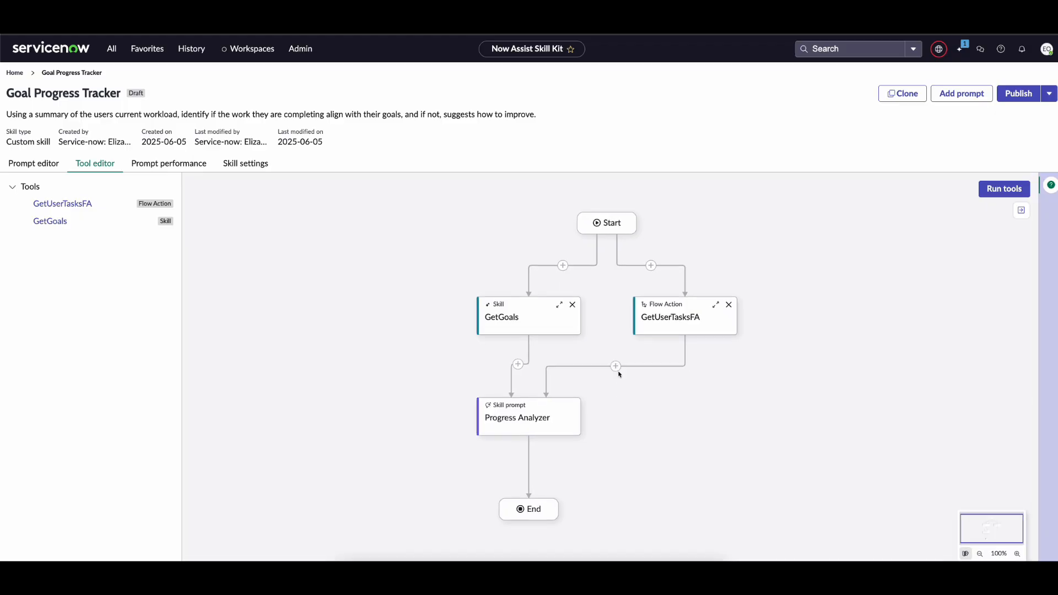
- Add a skill tool named GetTasksSkill using the Analyze current incident trends skill
{"action": "left_click", "coordinate": [616, 366]}
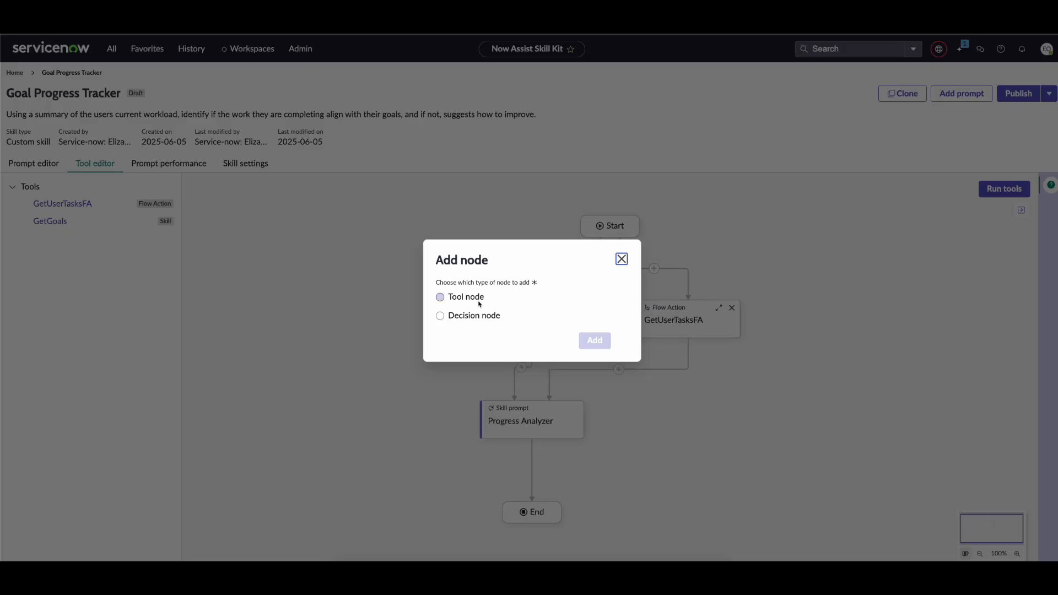
{"action": "left_click", "coordinate": [594, 341]}
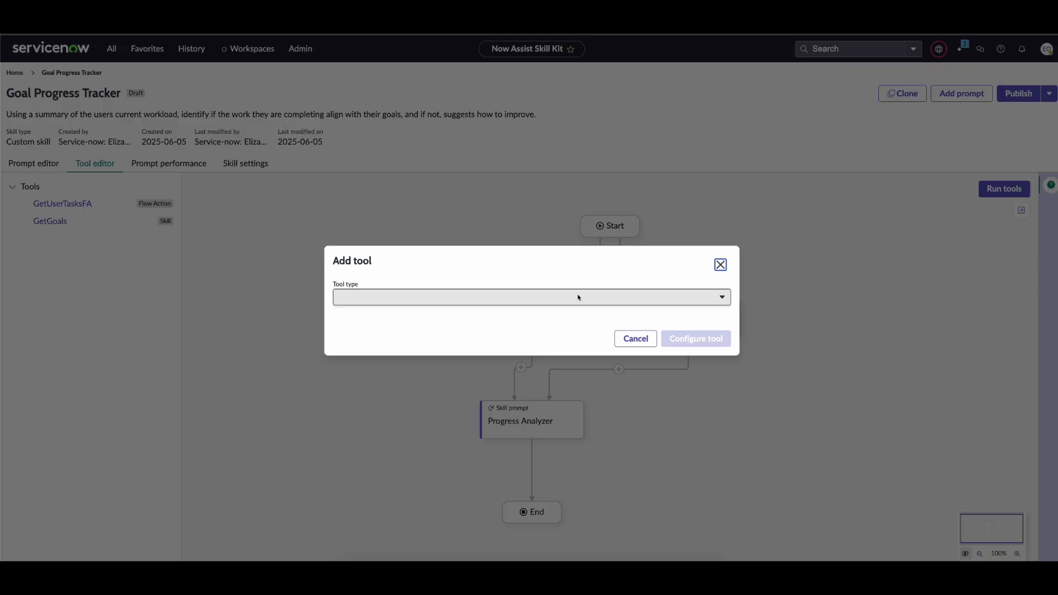
{"action": "left_click", "coordinate": [531, 297]}
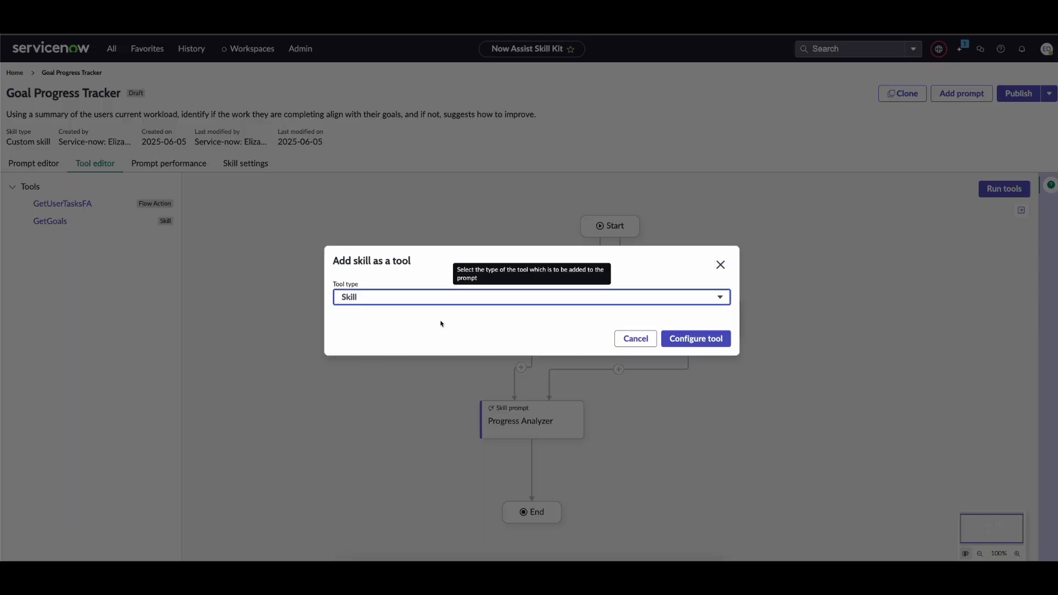
{"action": "left_click", "coordinate": [696, 338]}
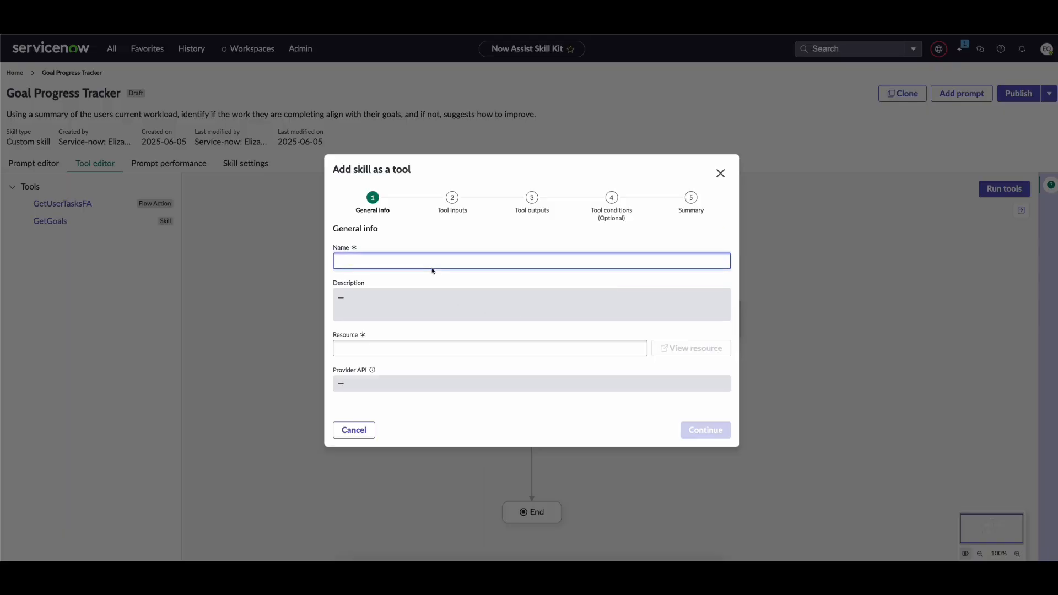
{"action": "type", "text": "GetTasksSk"}
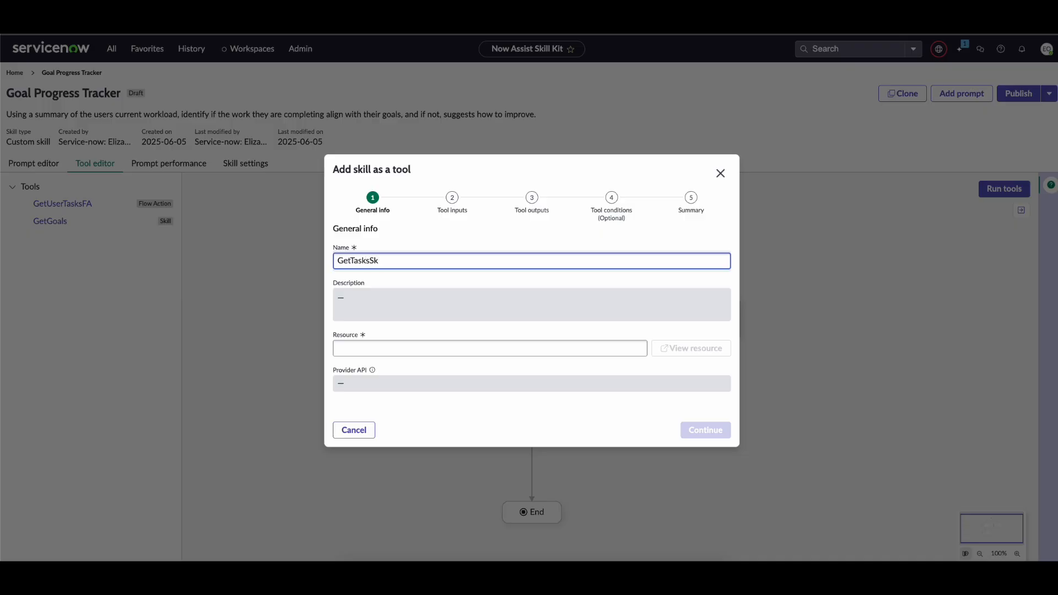
{"action": "left_click", "coordinate": [490, 348]}
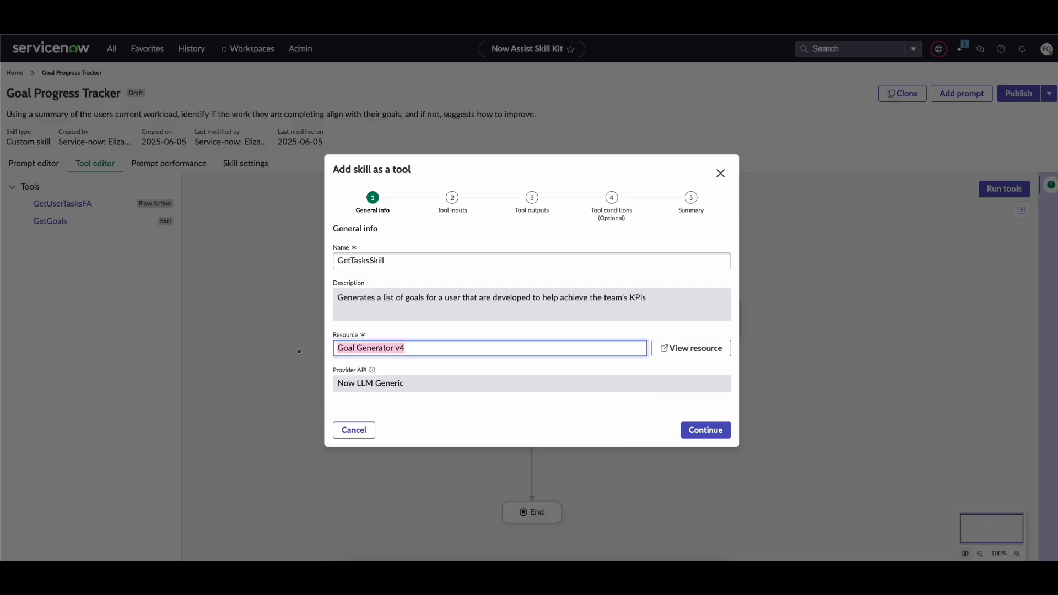
{"action": "left_click", "coordinate": [489, 348]}
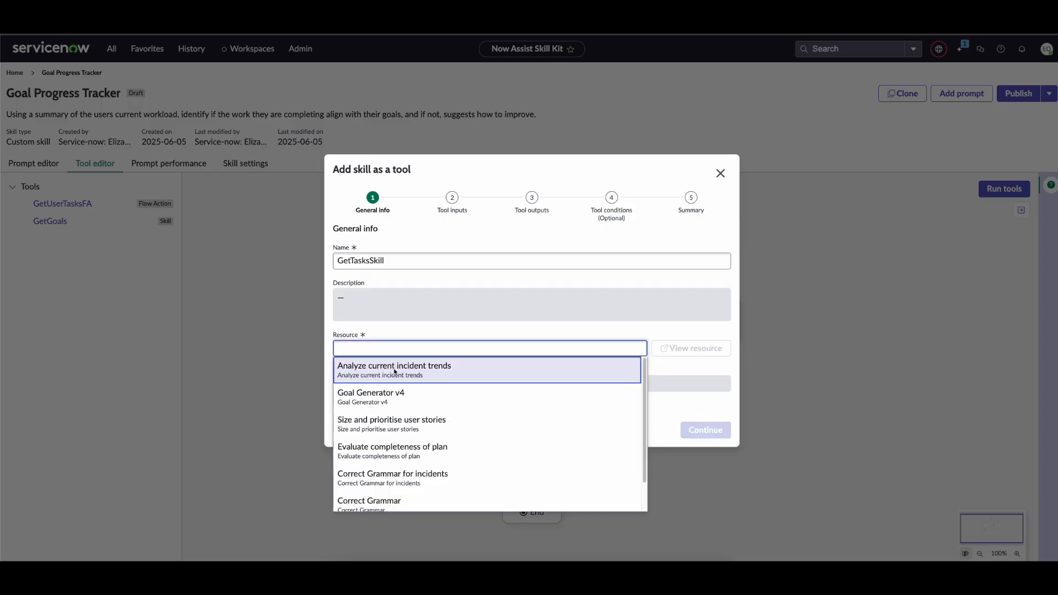
{"action": "left_click", "coordinate": [394, 370]}
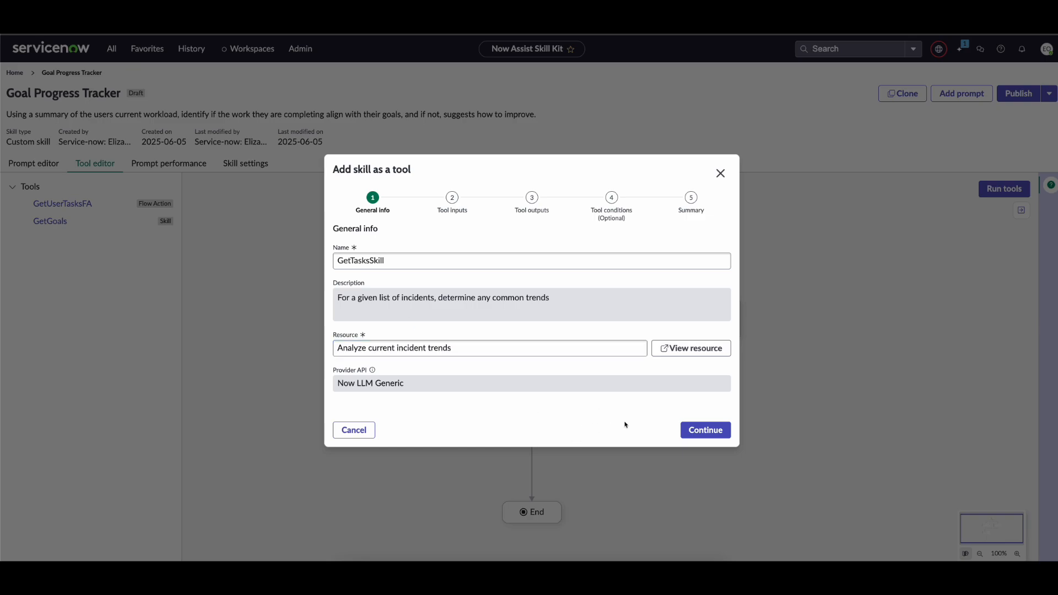
- Keep default inputs, outputs and conditions and add GetTasksSkill to the flow
{"action": "left_click", "coordinate": [706, 430]}
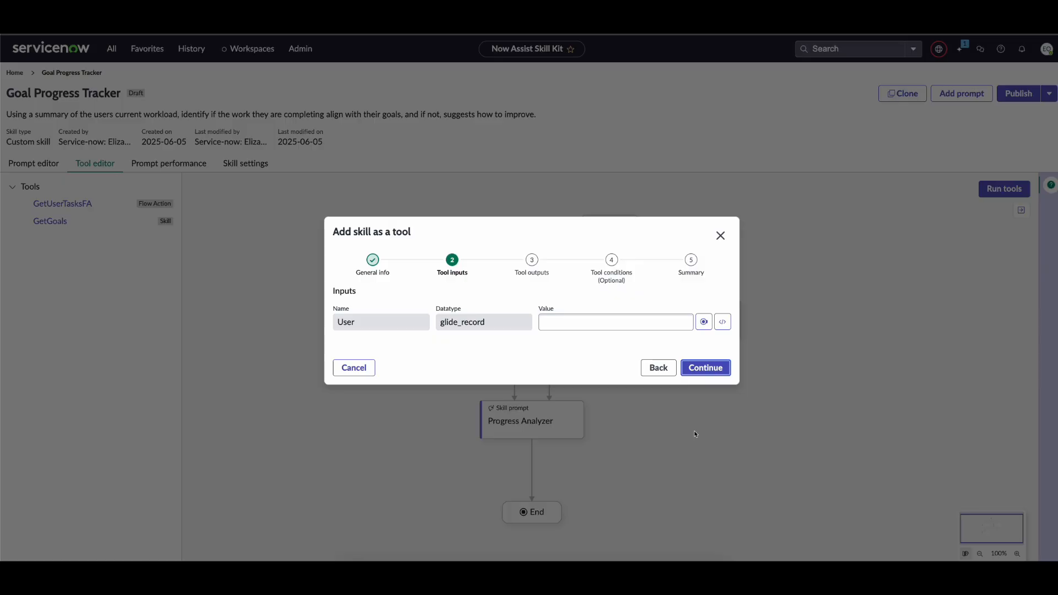
{"action": "left_click", "coordinate": [704, 321]}
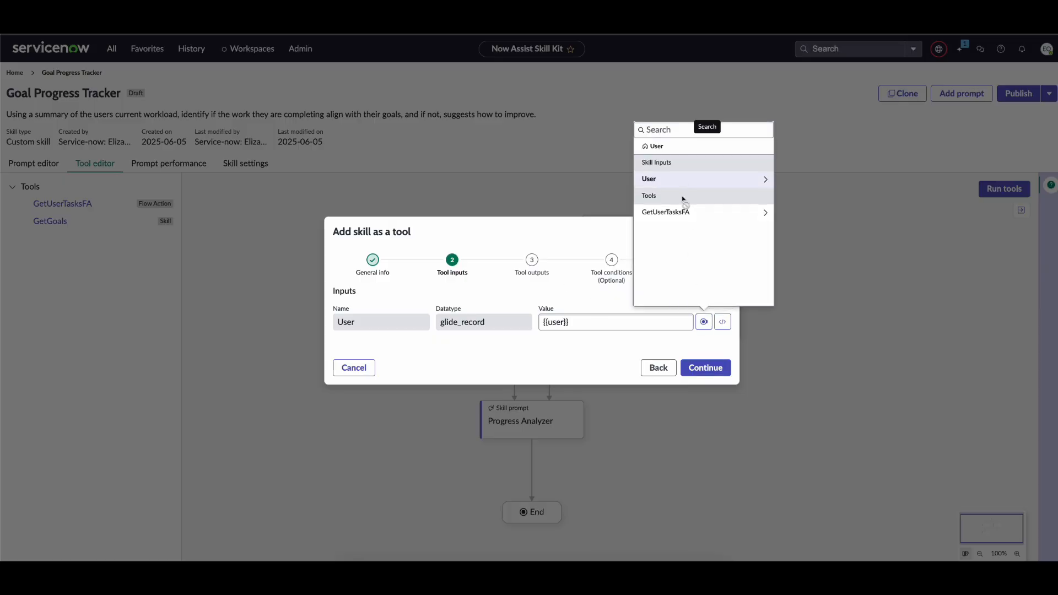
{"action": "left_click", "coordinate": [706, 368]}
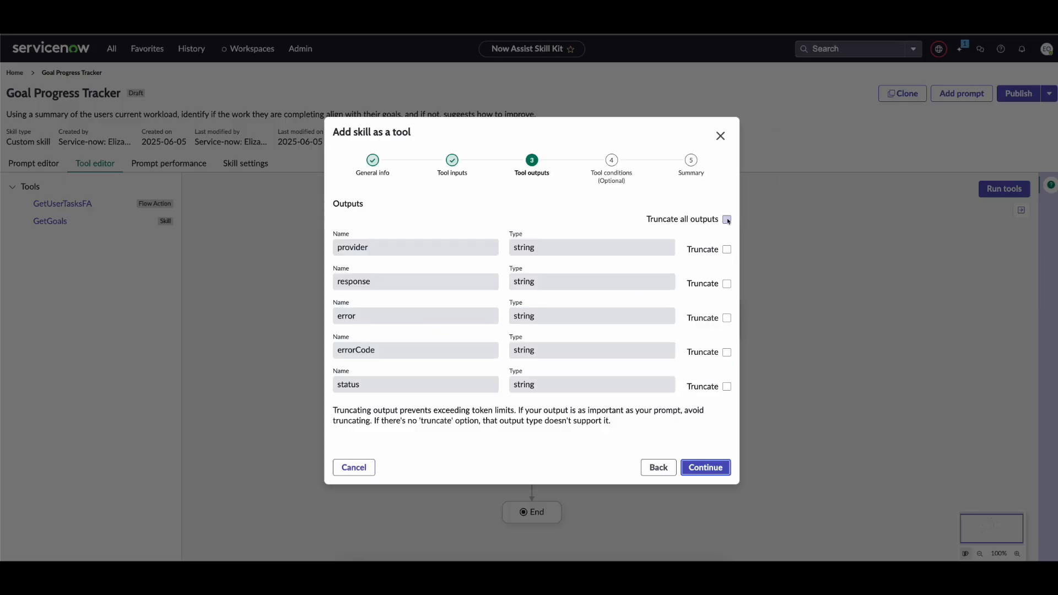
{"action": "left_click", "coordinate": [706, 468]}
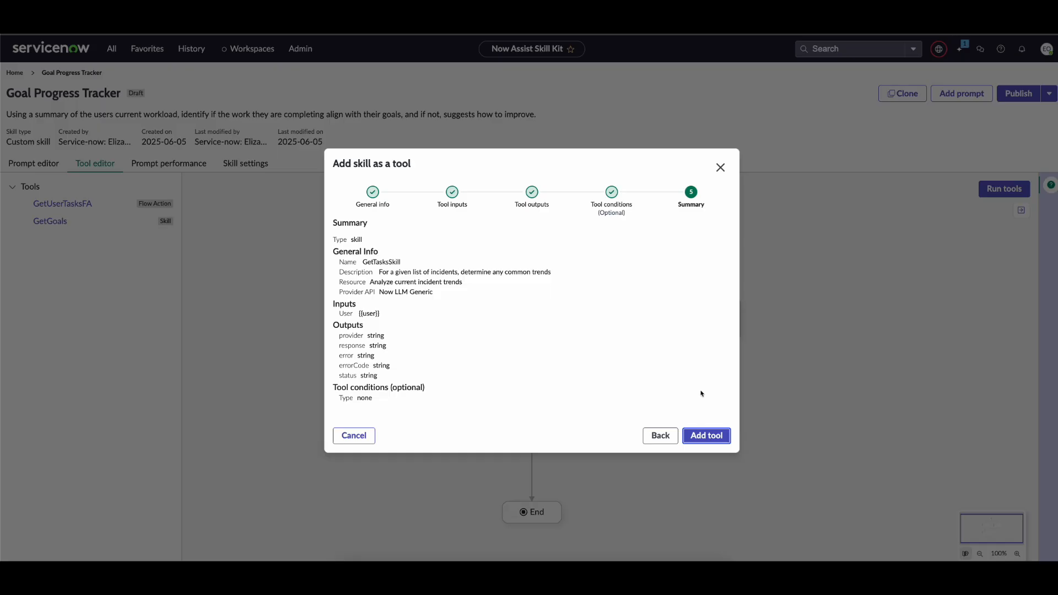
{"action": "left_click", "coordinate": [707, 437]}
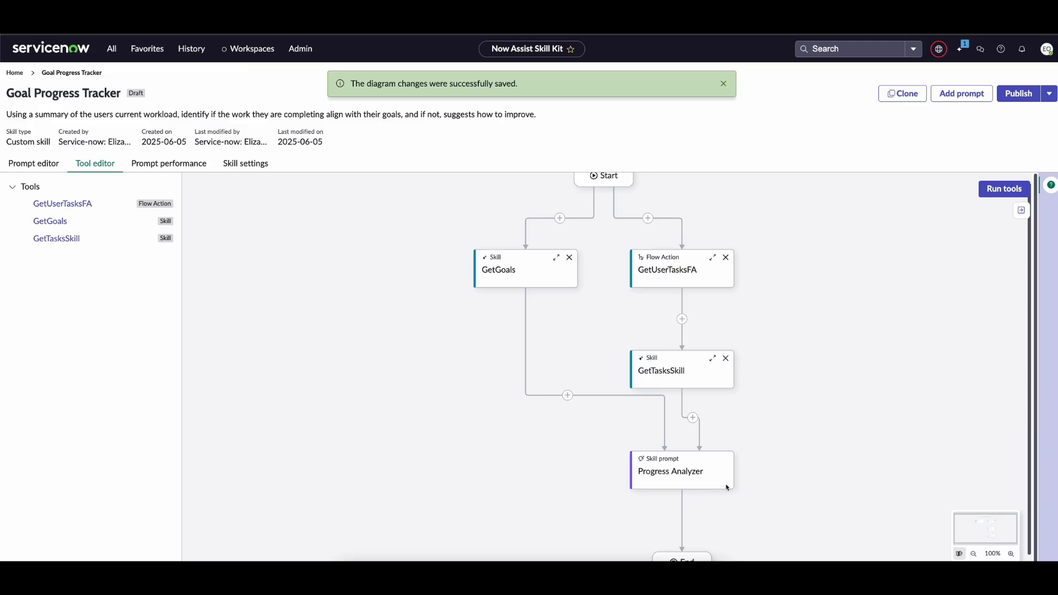
{"action": "mouse_move", "coordinate": [722, 323]}
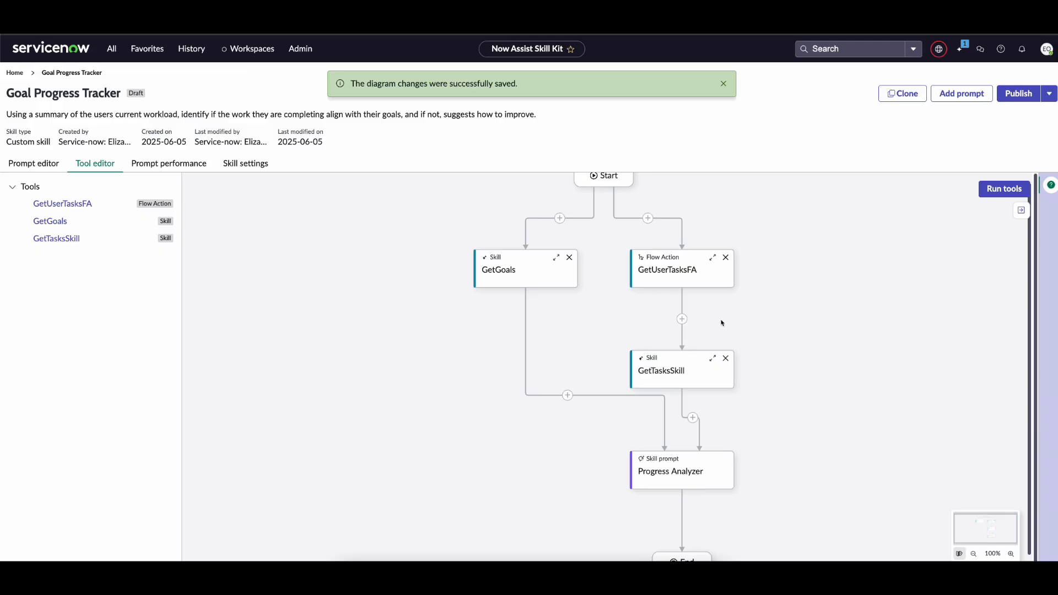
{"action": "left_click", "coordinate": [670, 270]}
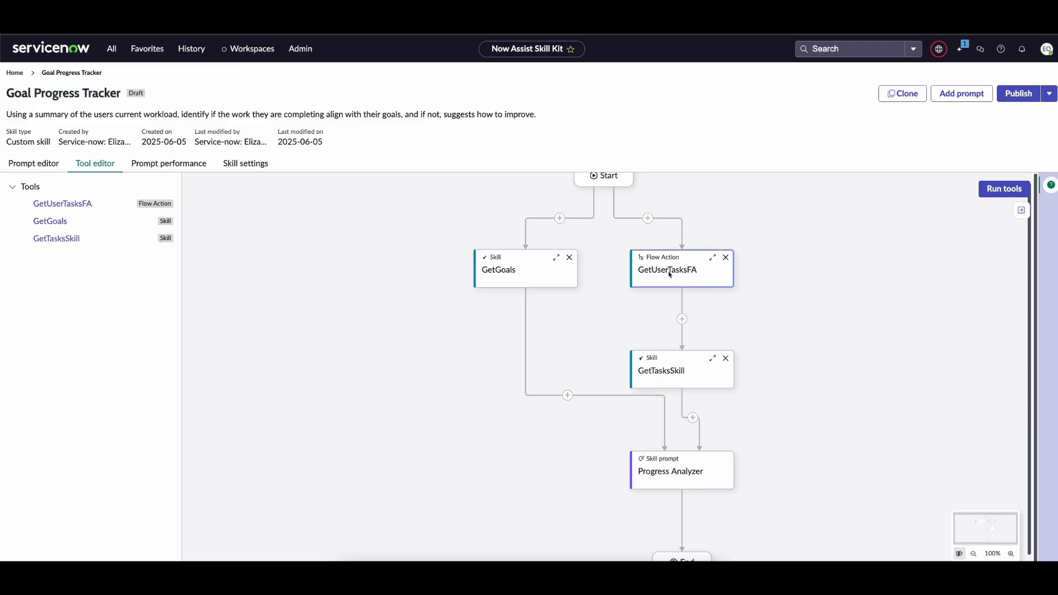
{"action": "left_click", "coordinate": [682, 370]}
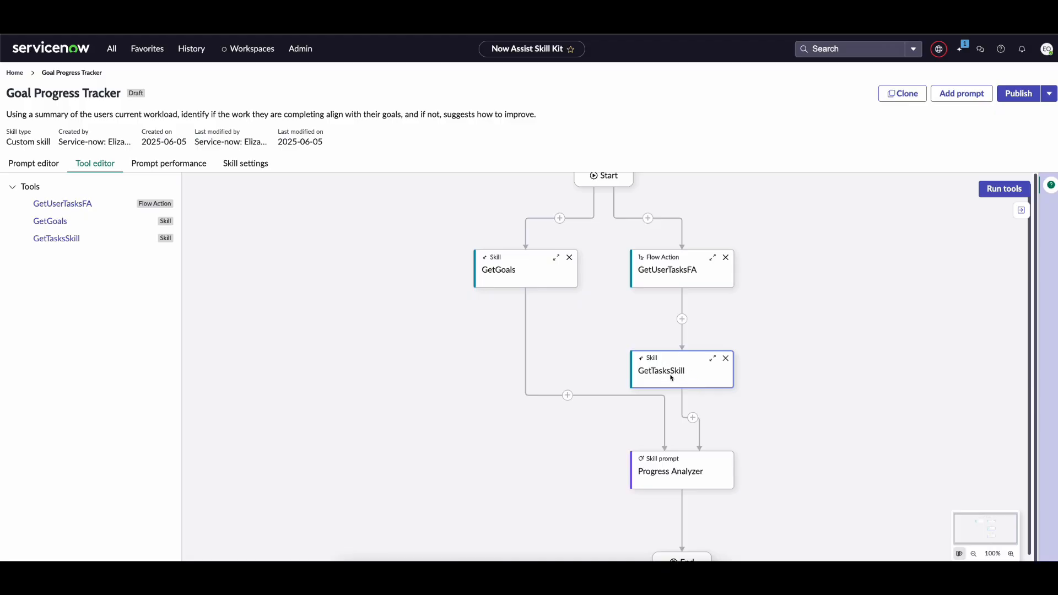
{"action": "mouse_move", "coordinate": [669, 366]}
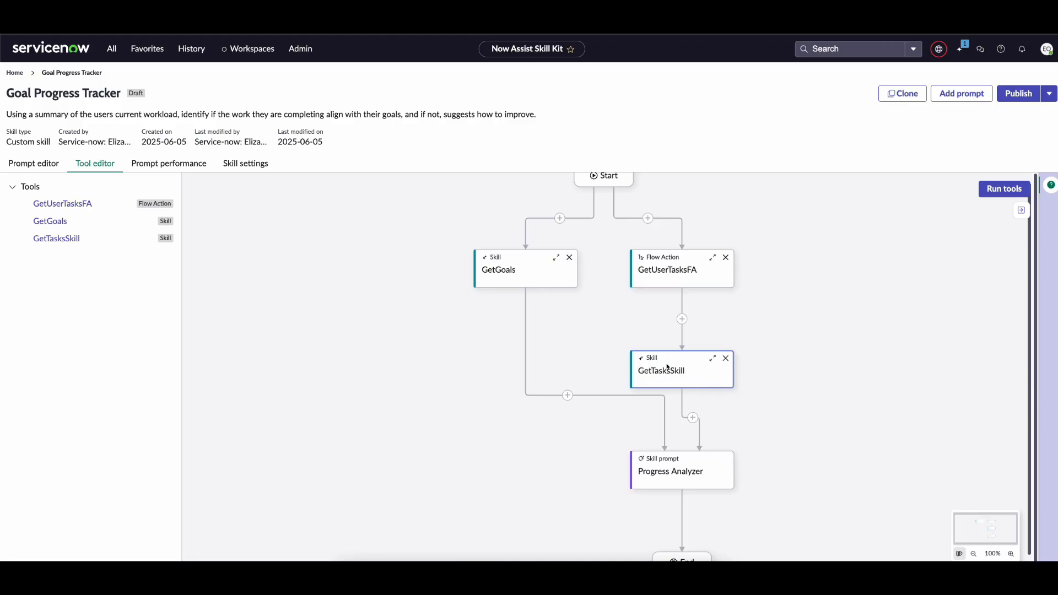
{"action": "left_click", "coordinate": [682, 284]}
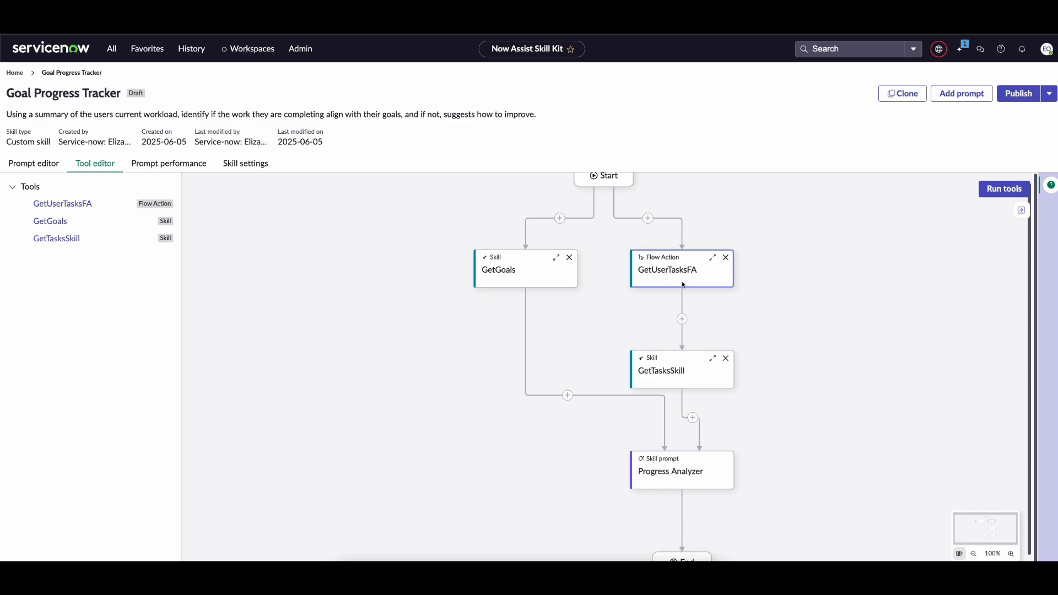
{"action": "mouse_move", "coordinate": [682, 319]}
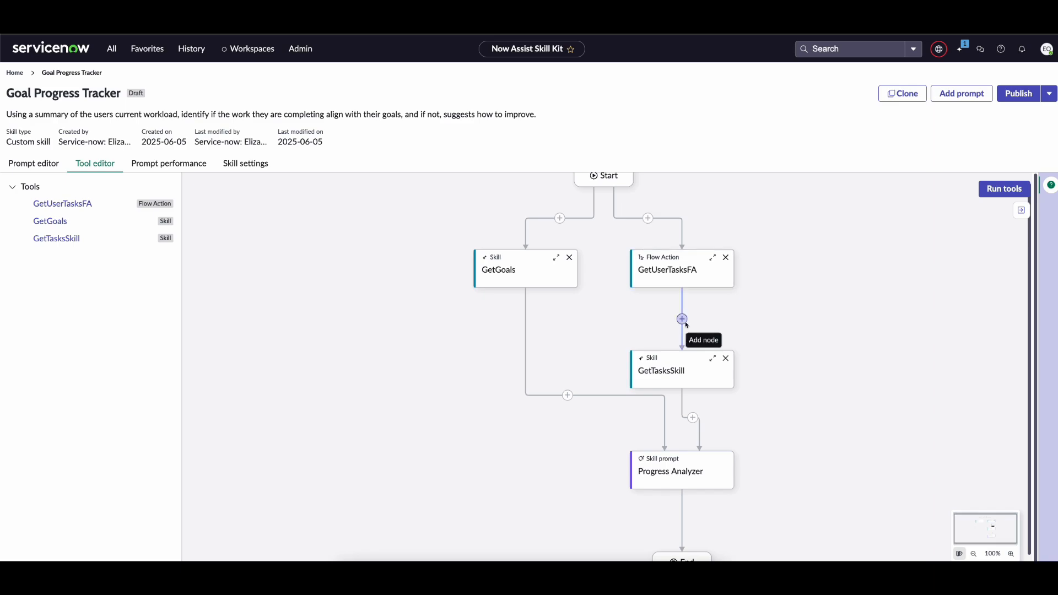
- Insert a Decision node between GetUserTasksFA and GetTasksSkill
{"action": "left_click", "coordinate": [681, 318]}
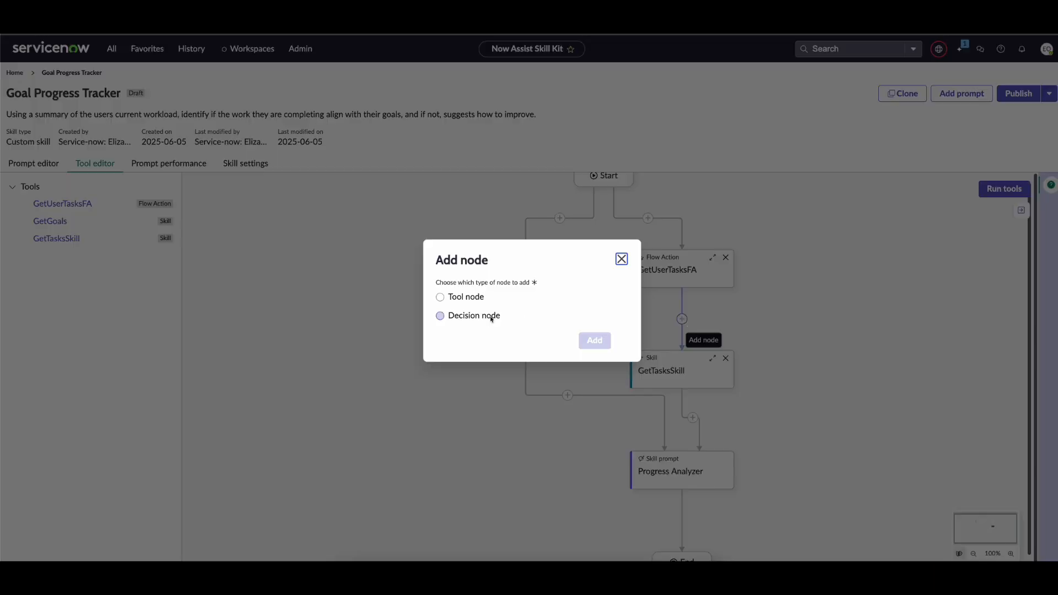
{"action": "left_click", "coordinate": [440, 315]}
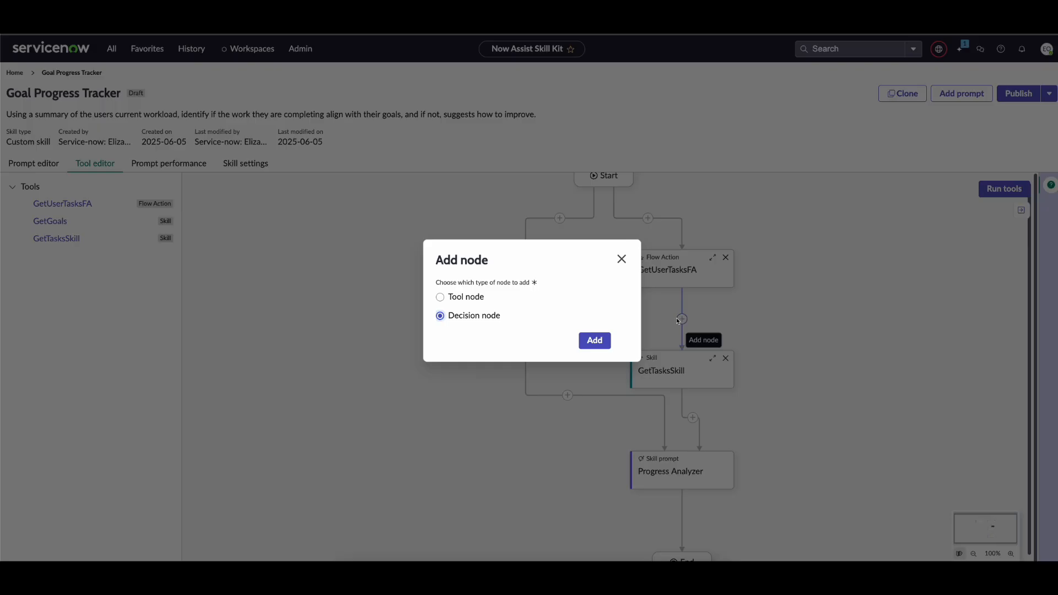
{"action": "mouse_move", "coordinate": [682, 329]}
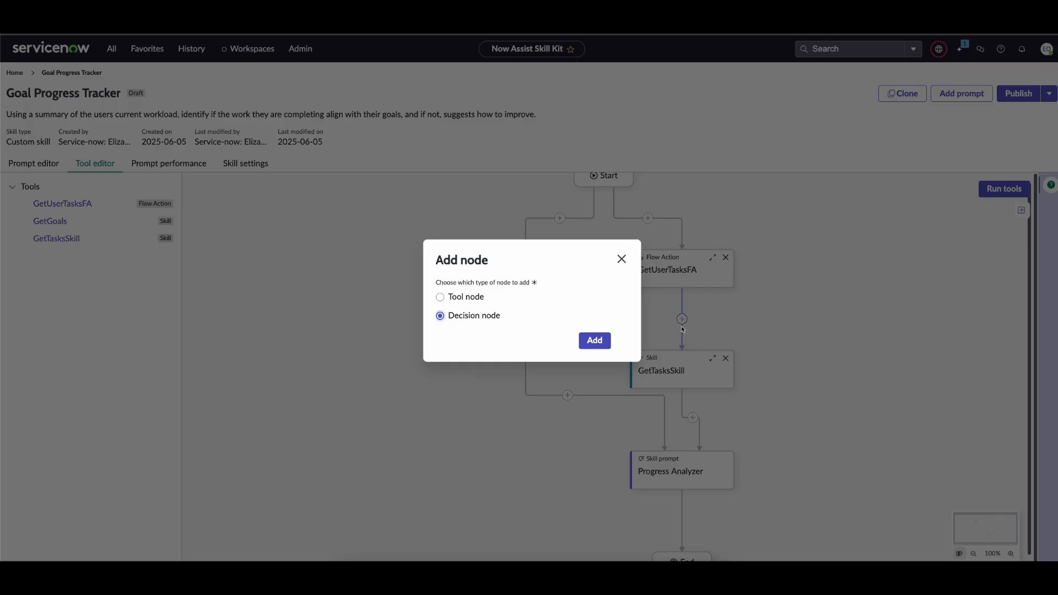
{"action": "mouse_move", "coordinate": [658, 386]}
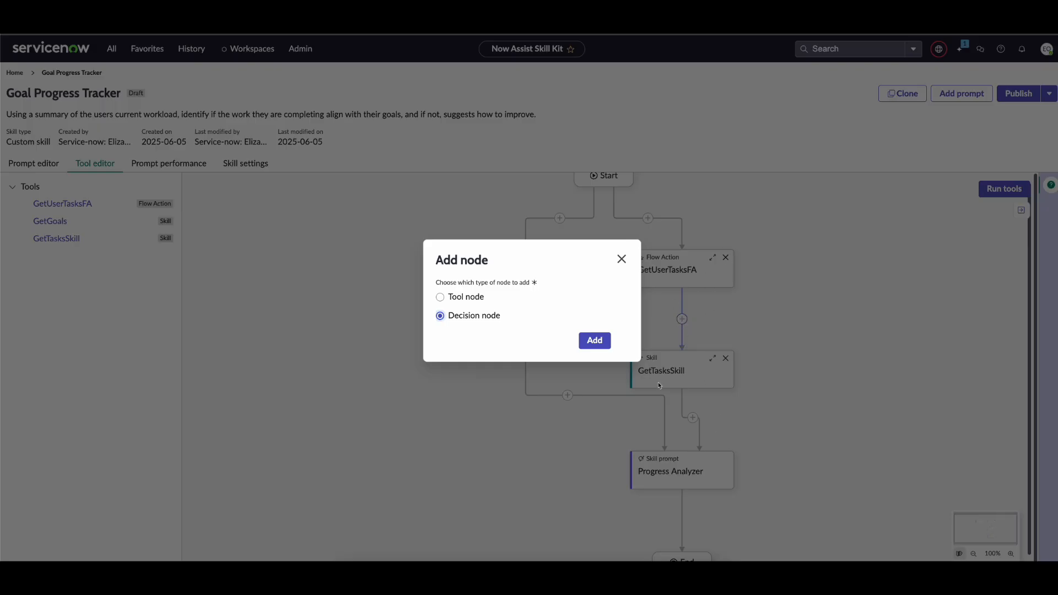
{"action": "mouse_move", "coordinate": [595, 341]}
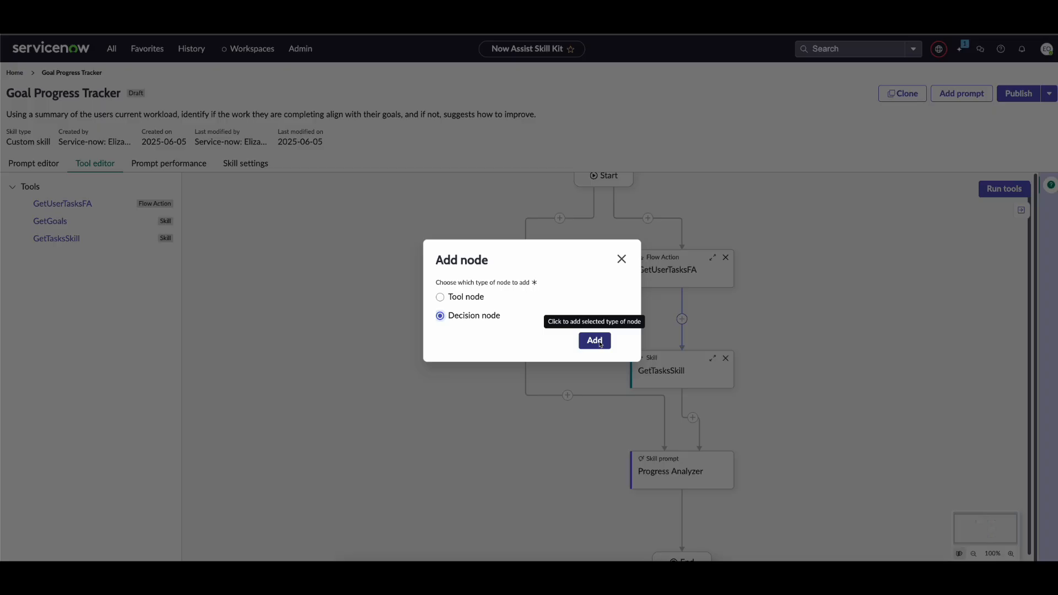
- Name the new decision node SkipSkillCall
{"action": "left_click", "coordinate": [595, 341]}
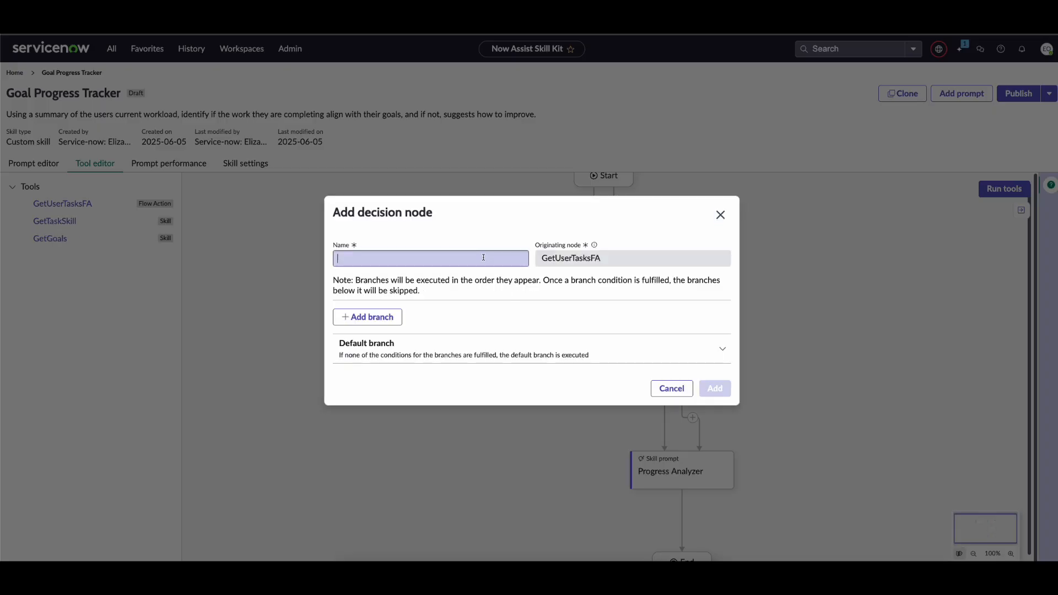
{"action": "type", "text": "S"}
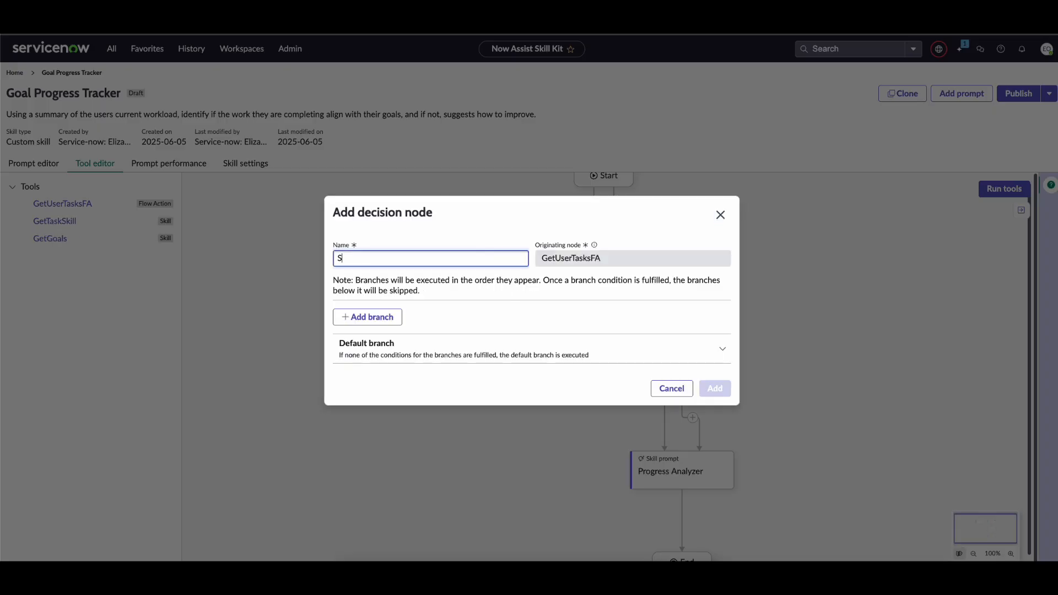
{"action": "type", "text": "kip"}
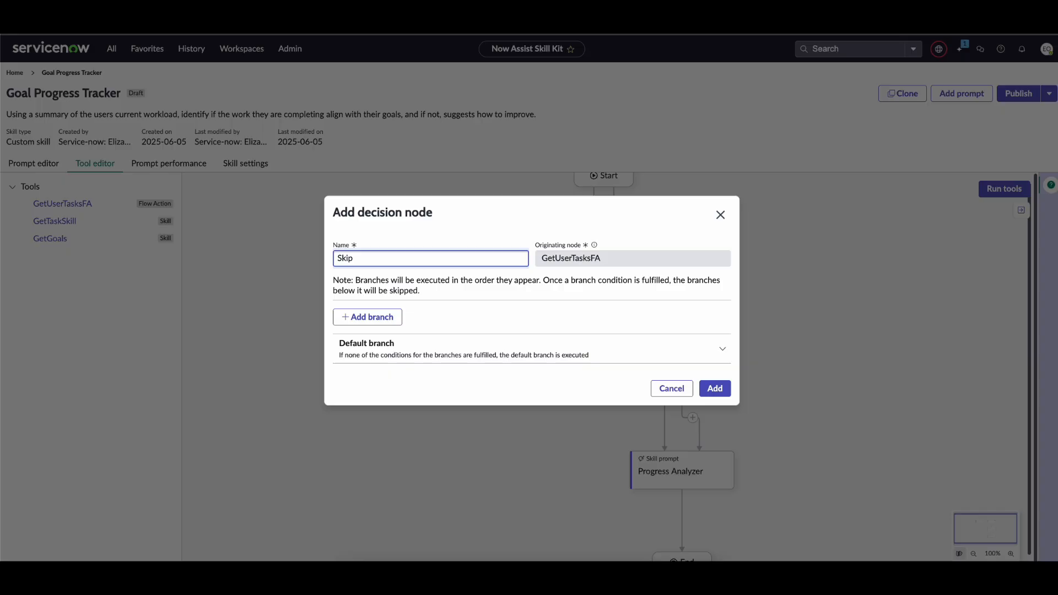
{"action": "type", "text": "SkillCall"}
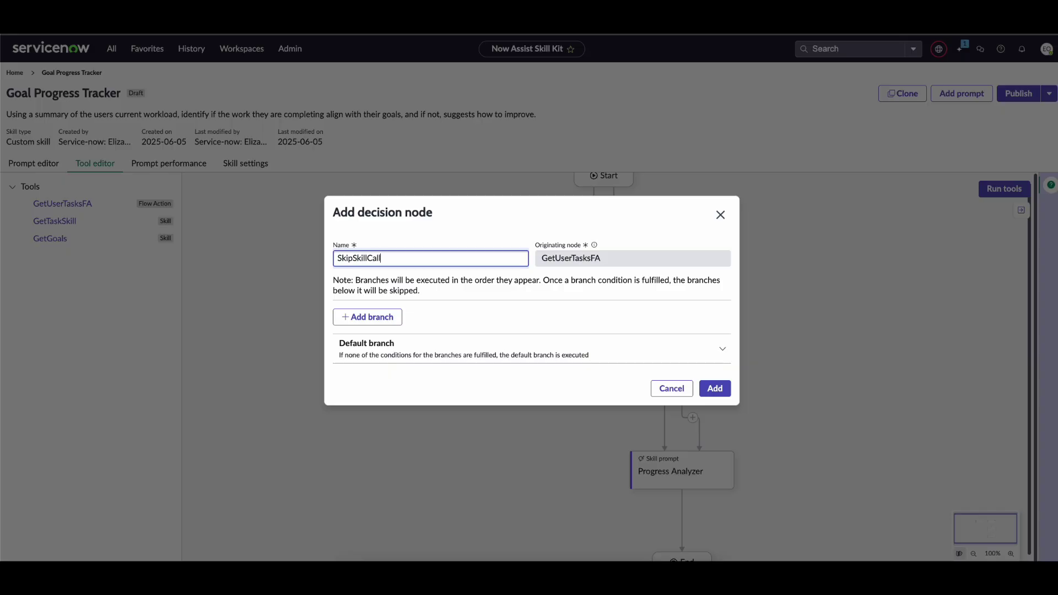
{"action": "mouse_move", "coordinate": [373, 317]}
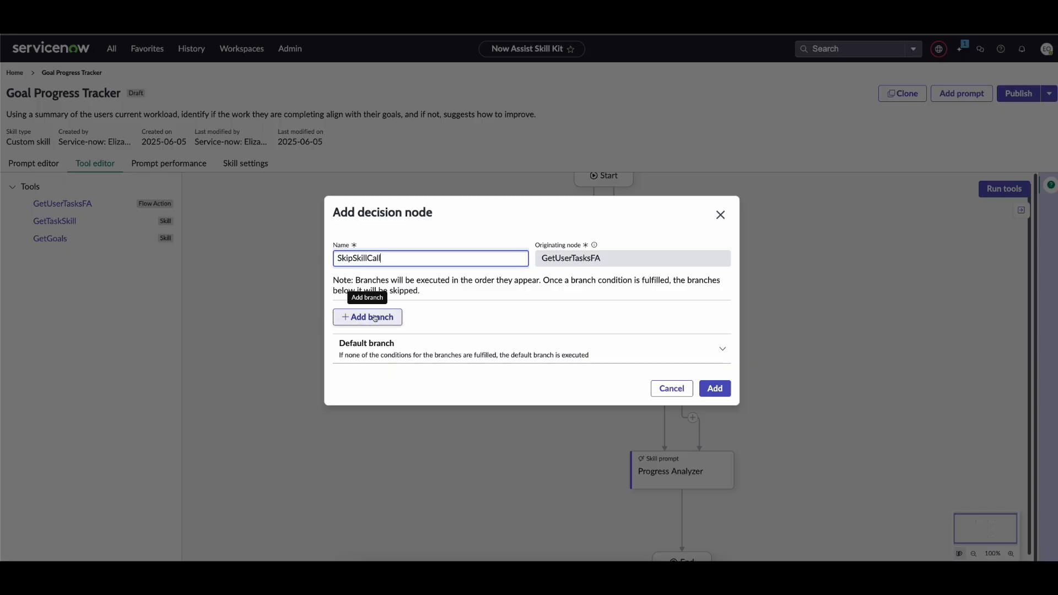
- Add a branch named SkipIfFAComplete and list its possible destination nodes
{"action": "left_click", "coordinate": [367, 317]}
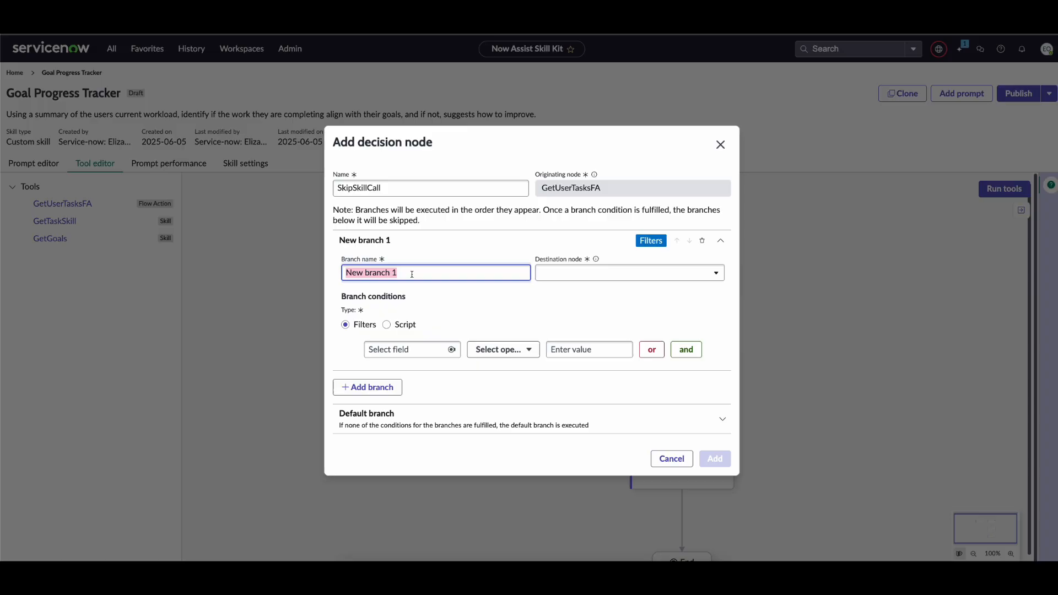
{"action": "type", "text": "Skl"}
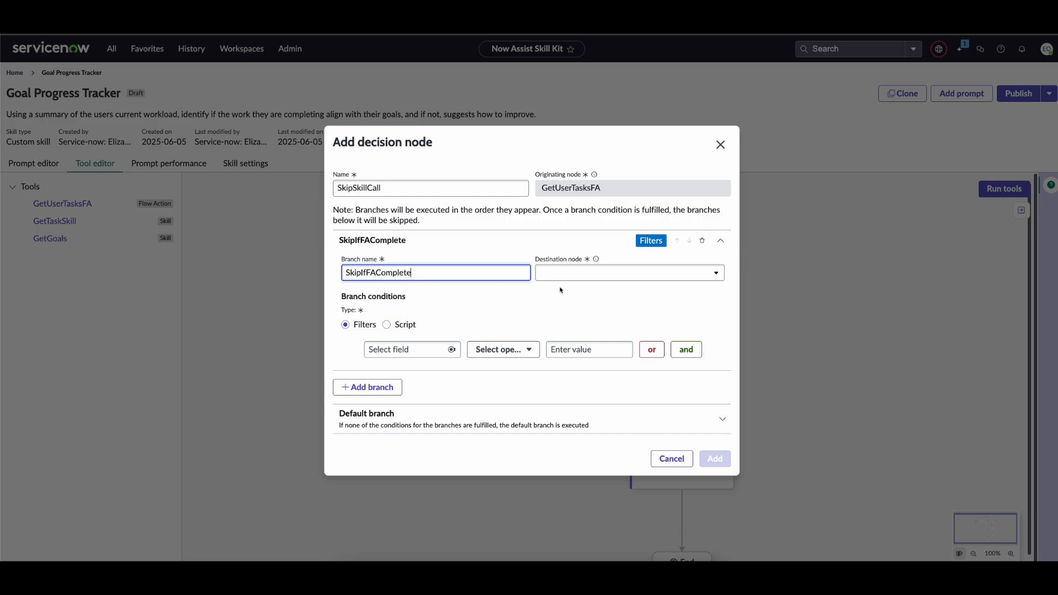
{"action": "left_click", "coordinate": [630, 273]}
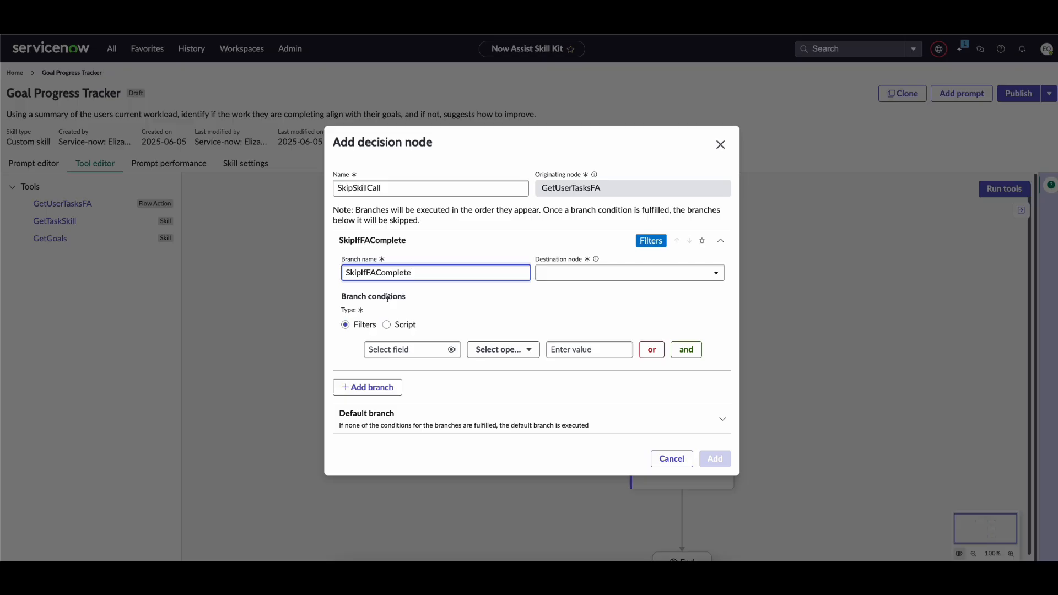
{"action": "left_click", "coordinate": [630, 273]}
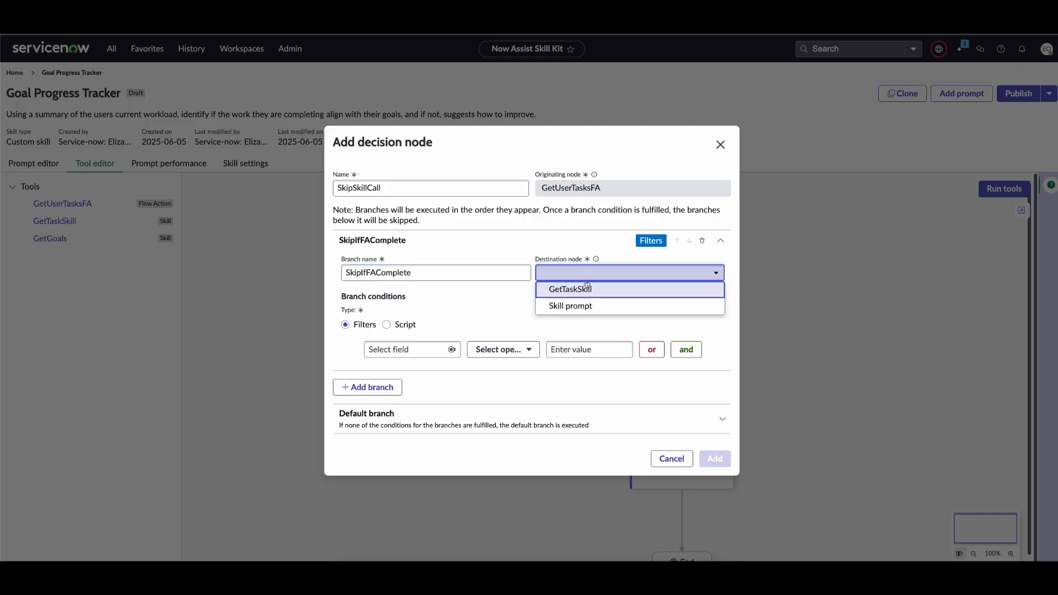
{"action": "mouse_move", "coordinate": [586, 306]}
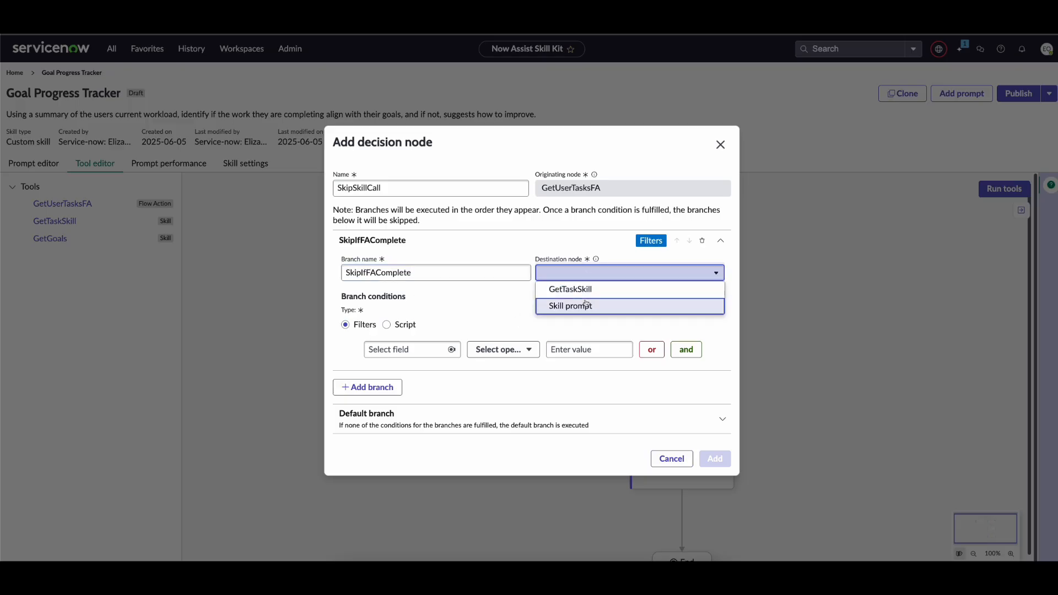
{"action": "mouse_move", "coordinate": [585, 310]}
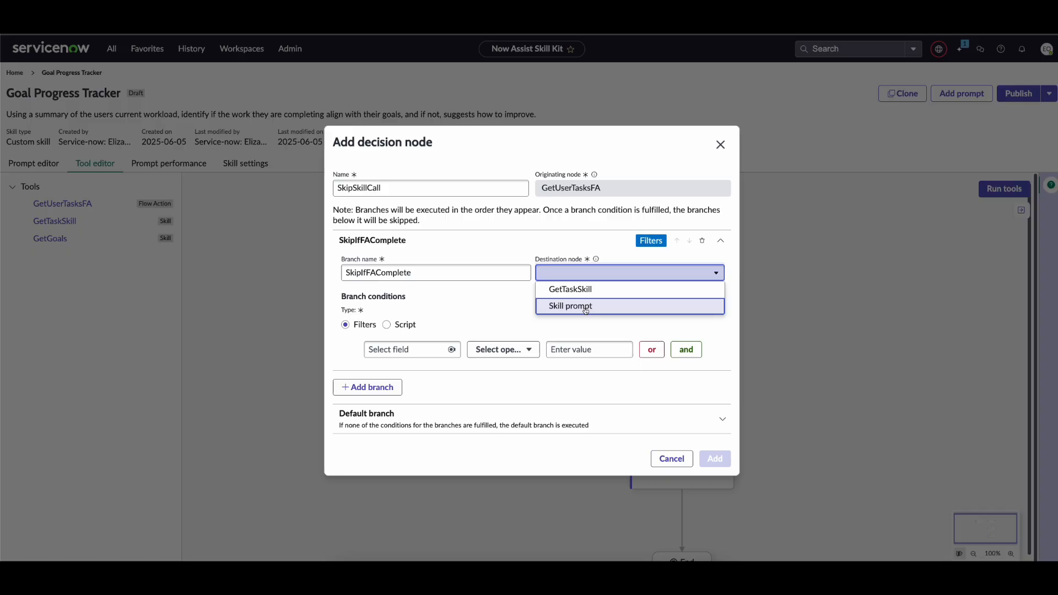
{"action": "mouse_move", "coordinate": [585, 308]}
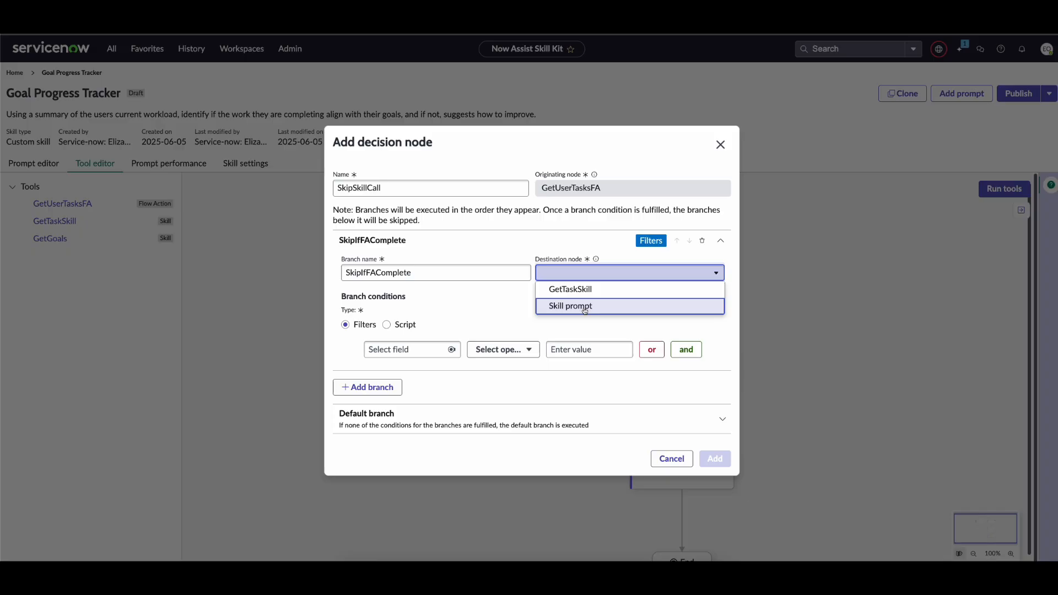
- Route SkipIfFAComplete to Skill prompt, then switch from a GetUserTasksFA tasks filter to Script
{"action": "left_click", "coordinate": [570, 306]}
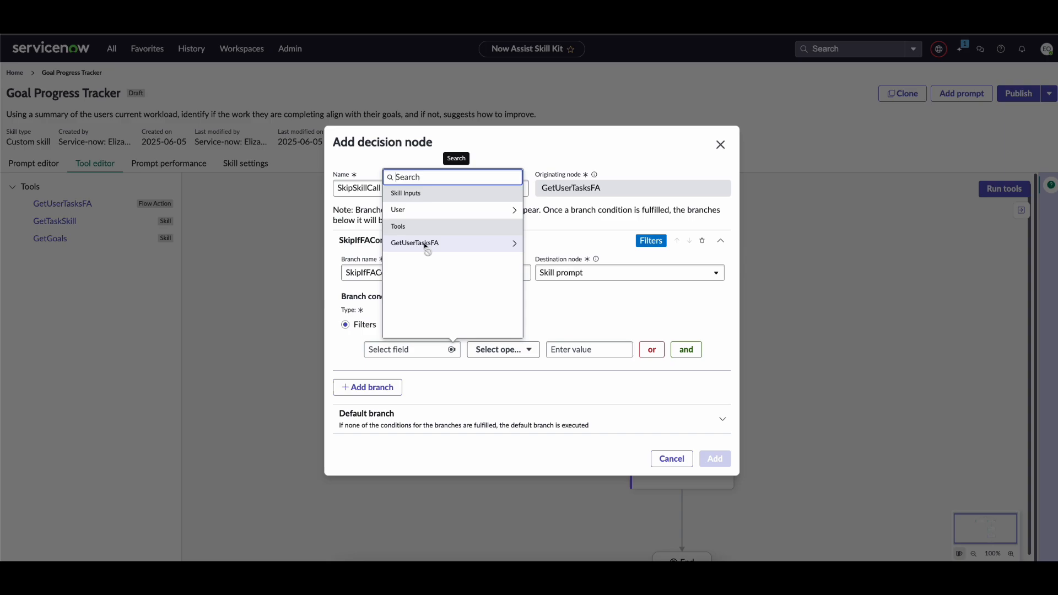
{"action": "left_click", "coordinate": [415, 243]}
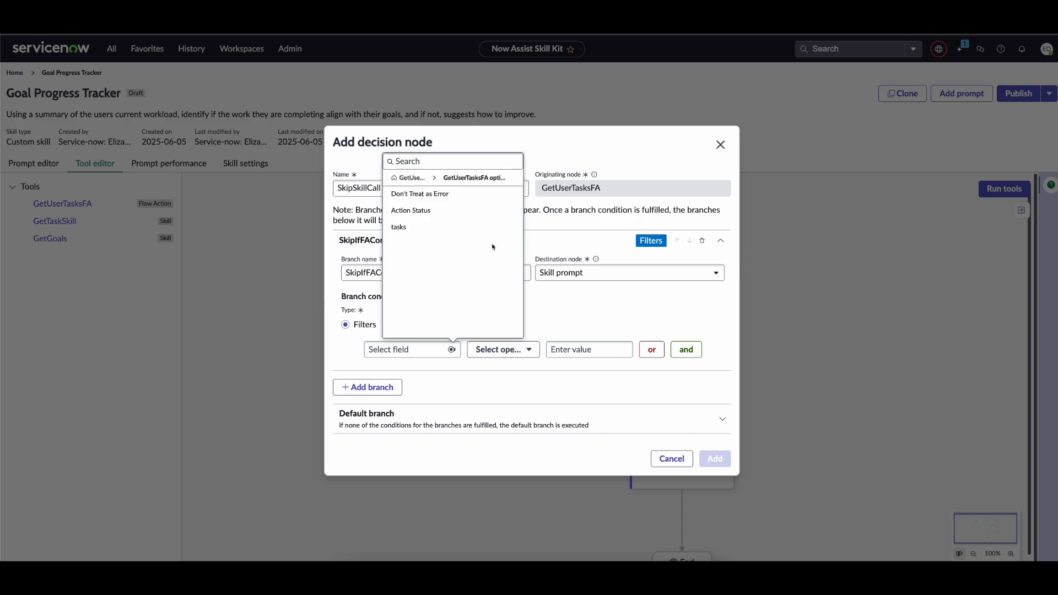
{"action": "mouse_move", "coordinate": [415, 227]}
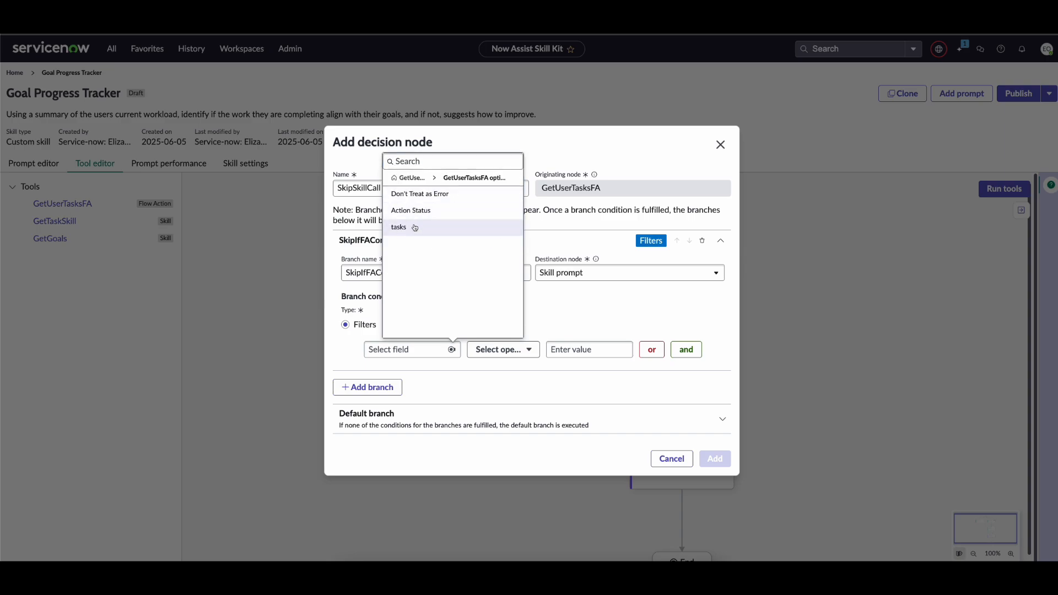
{"action": "left_click", "coordinate": [411, 210]}
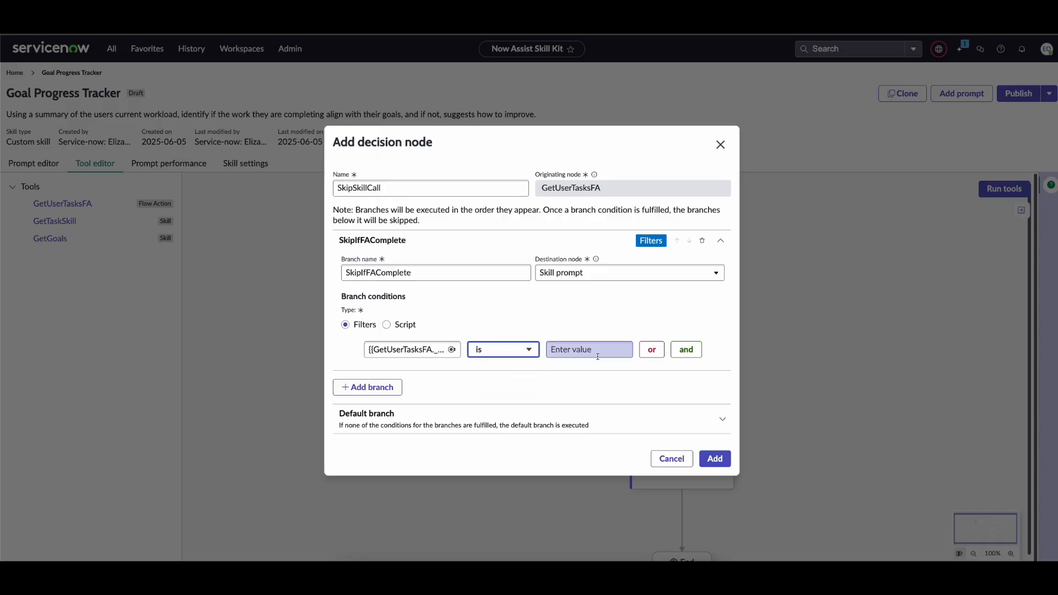
{"action": "left_click", "coordinate": [407, 349]}
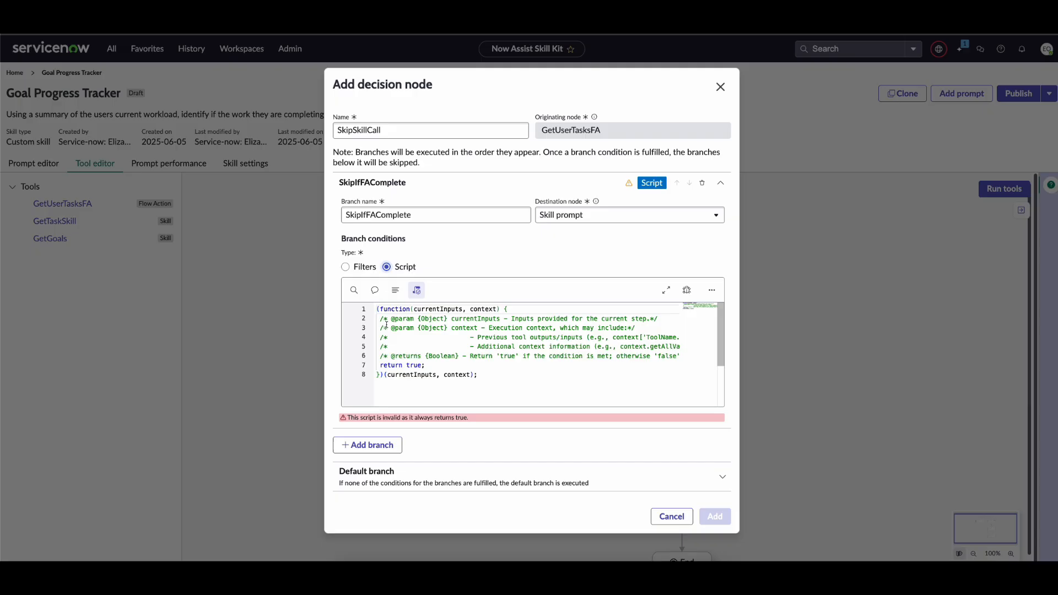
- Script SkipIfFAComplete to return false when GetUserTasksFA.tasks is empty, true otherwise
{"action": "left_click", "coordinate": [382, 365]}
{"action": "type", "text": "if(!context.getValue('GetUserTasksFA.tasks').trim().length === 0){"}
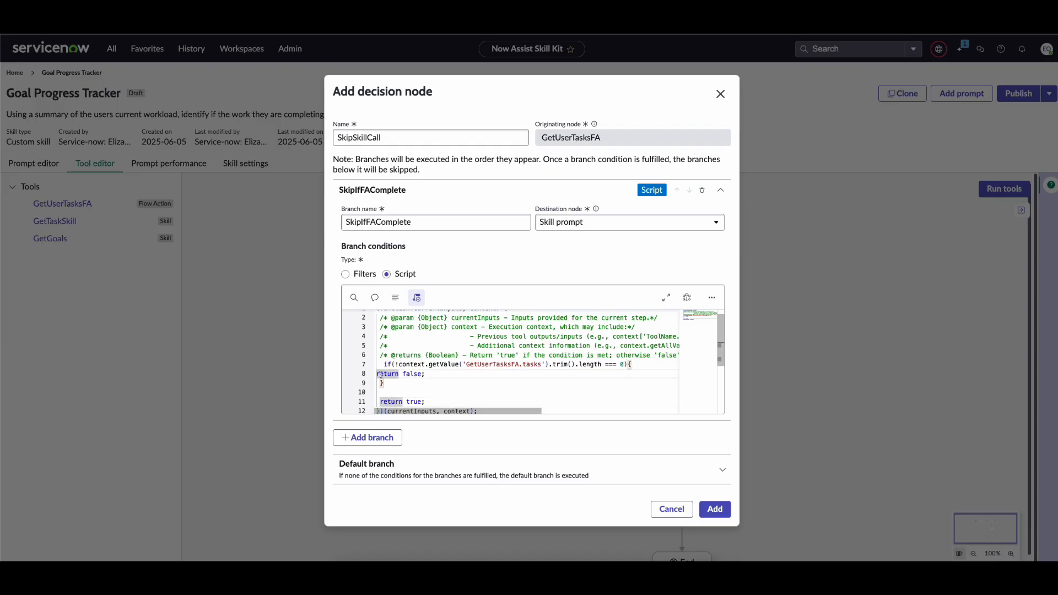
{"action": "left_click", "coordinate": [416, 298]}
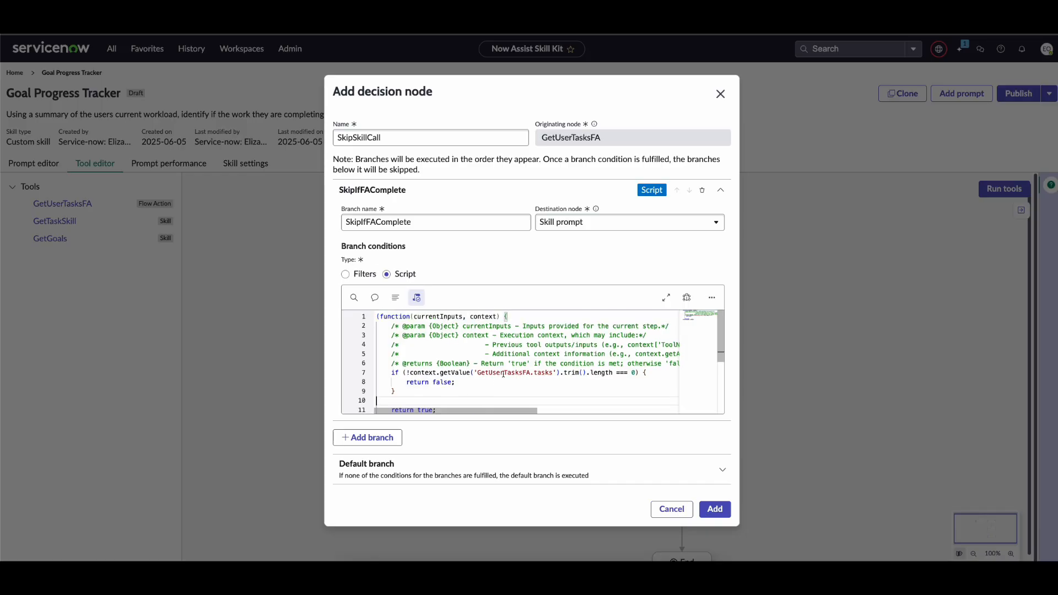
{"action": "double_click", "coordinate": [486, 317]}
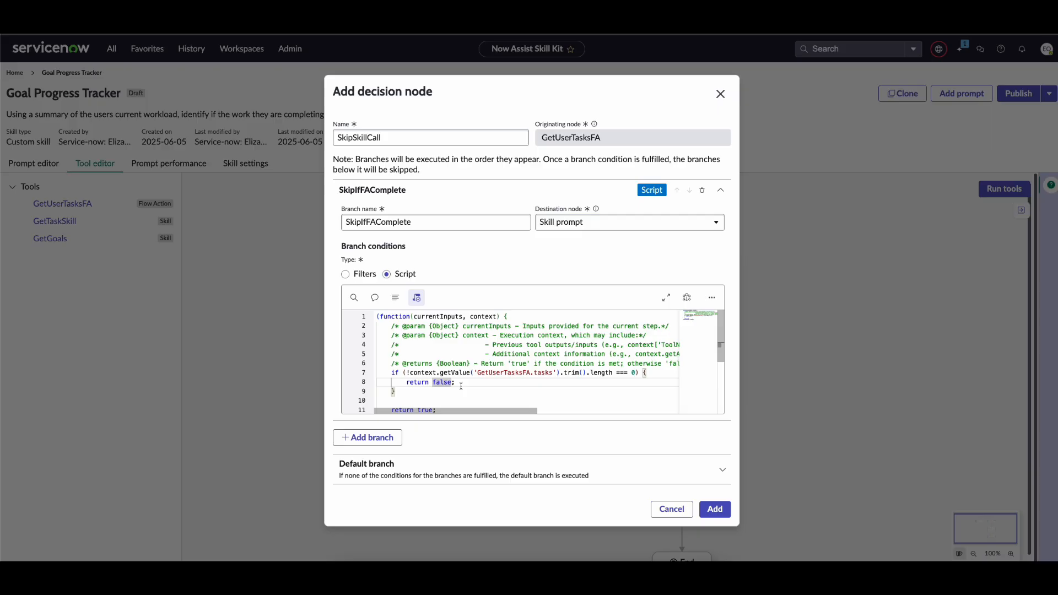
{"action": "scroll", "scroll_direction": "down", "scroll_amount": 3}
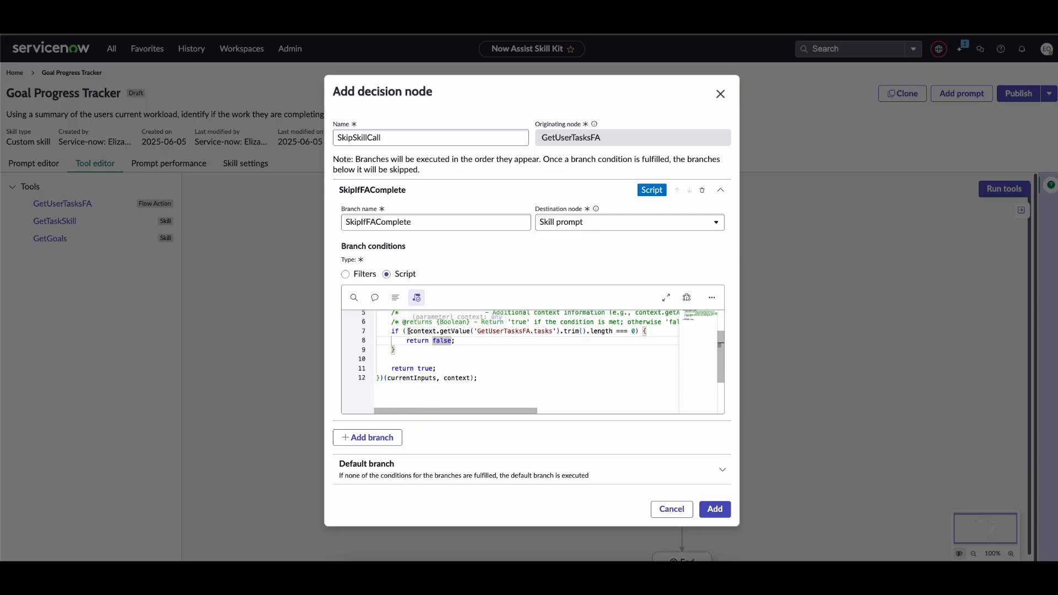
{"action": "type", "text": "!"}
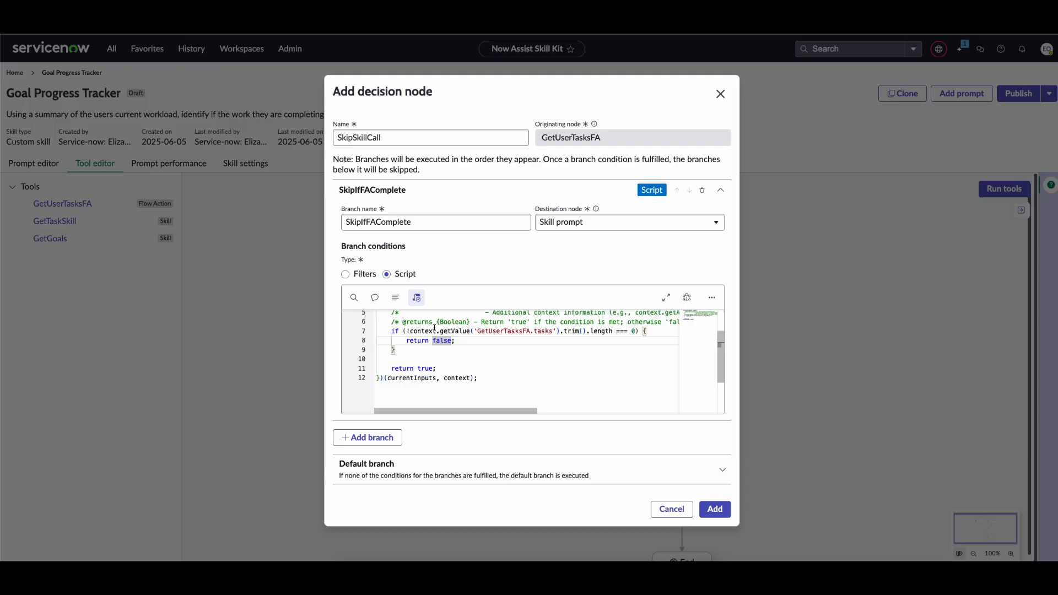
{"action": "double_click", "coordinate": [424, 368]}
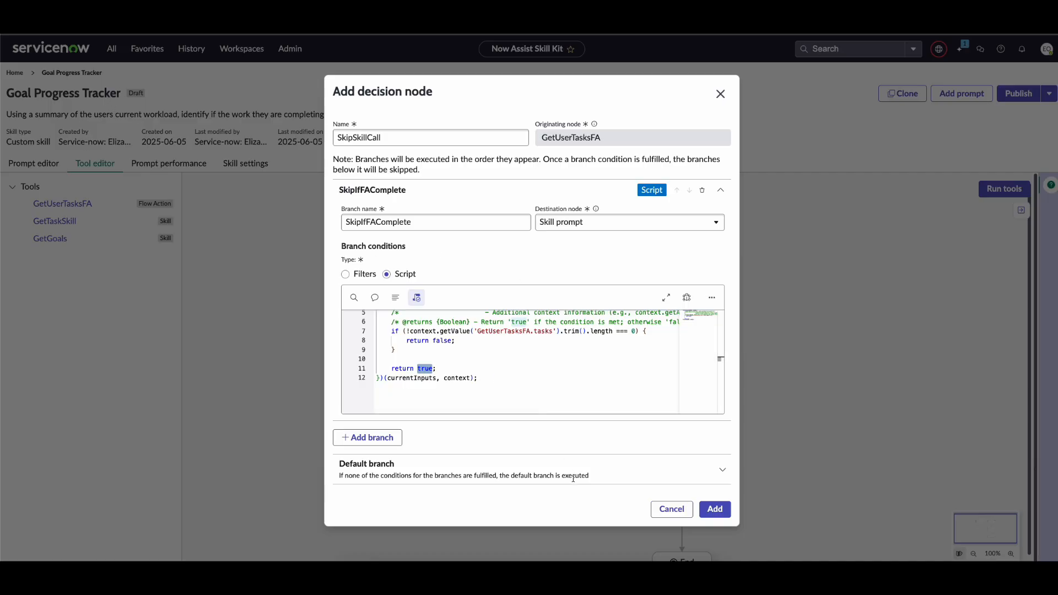
{"action": "mouse_move", "coordinate": [702, 470]}
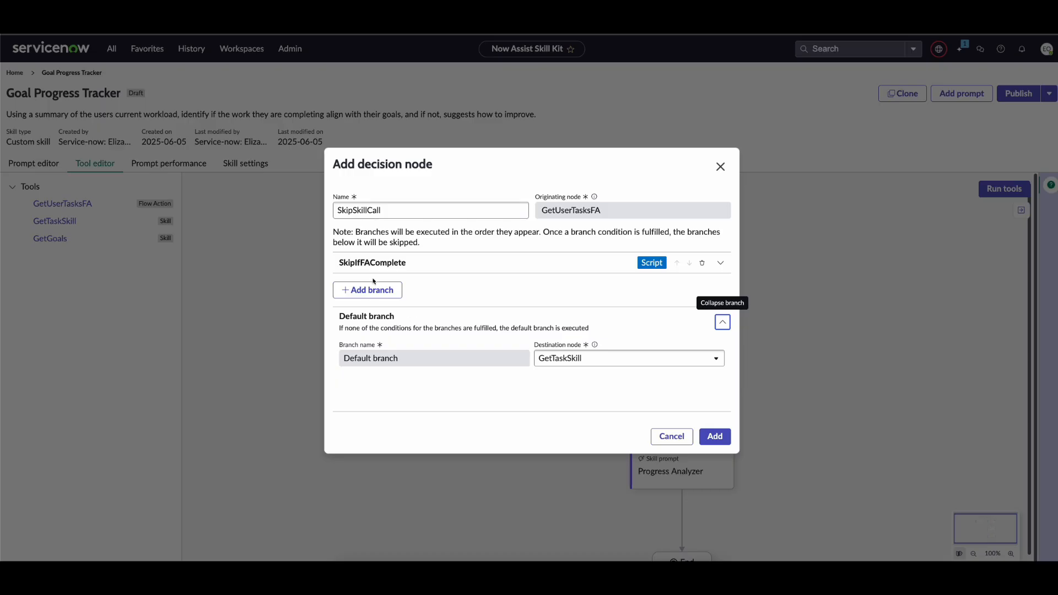
{"action": "mouse_move", "coordinate": [369, 294]}
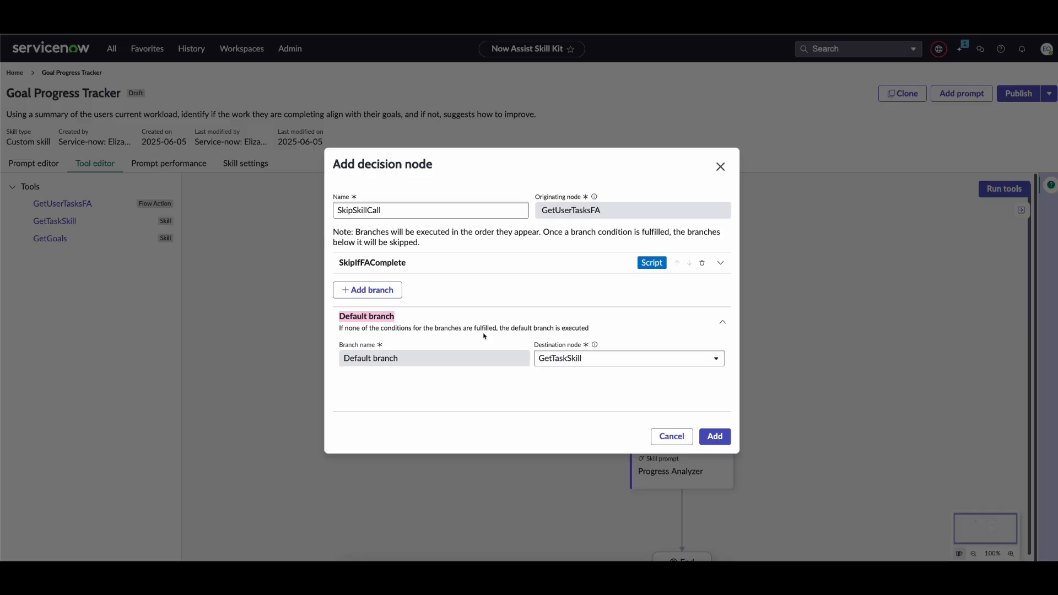
{"action": "mouse_move", "coordinate": [615, 375]}
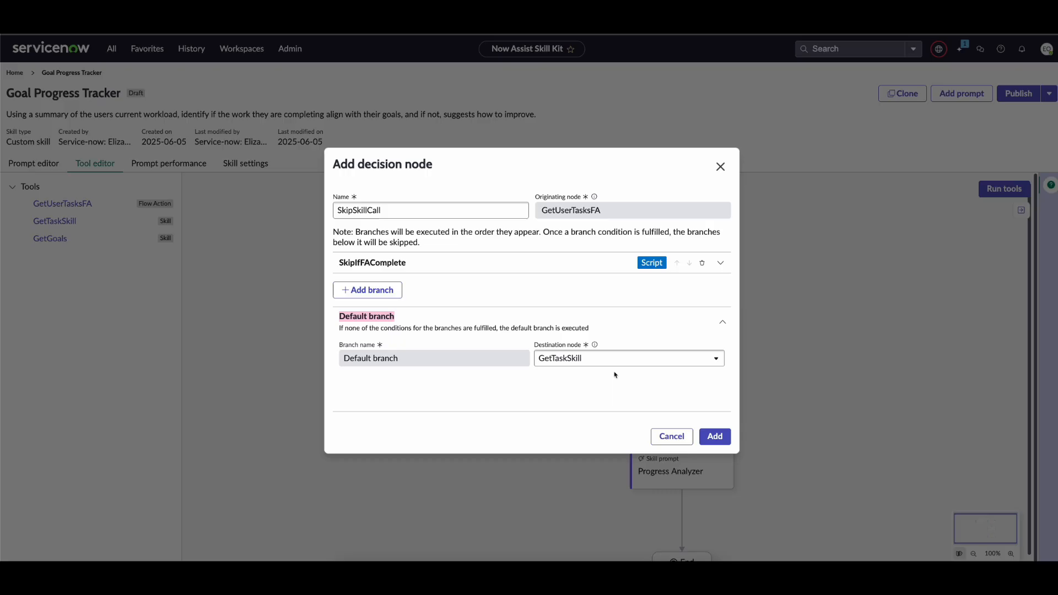
- Keep GetTaskSkill as the default branch destination and add SkipSkillCall to the diagram
{"action": "left_click", "coordinate": [629, 358]}
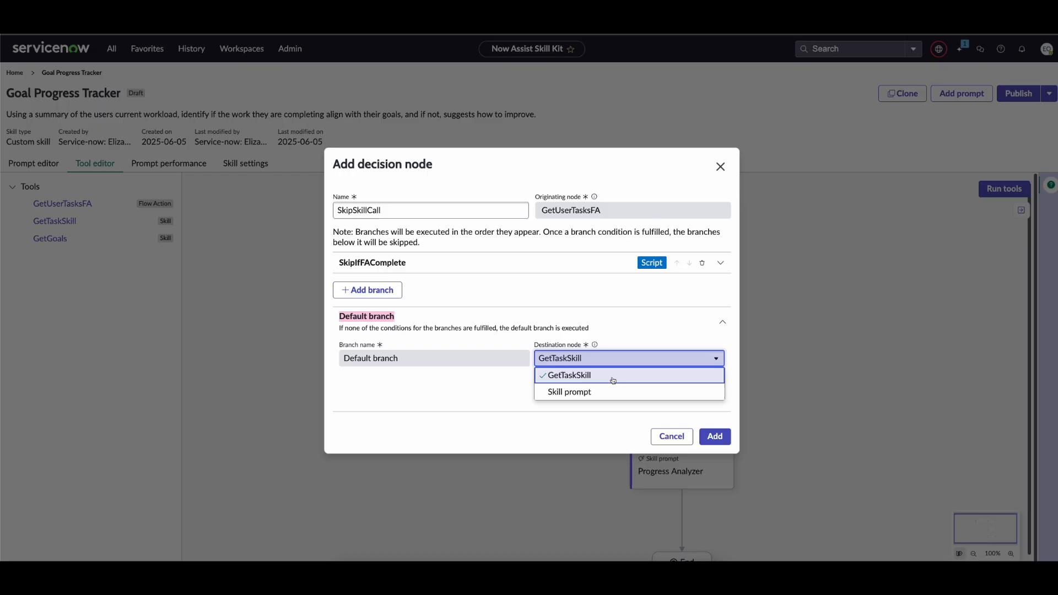
{"action": "left_click", "coordinate": [567, 376]}
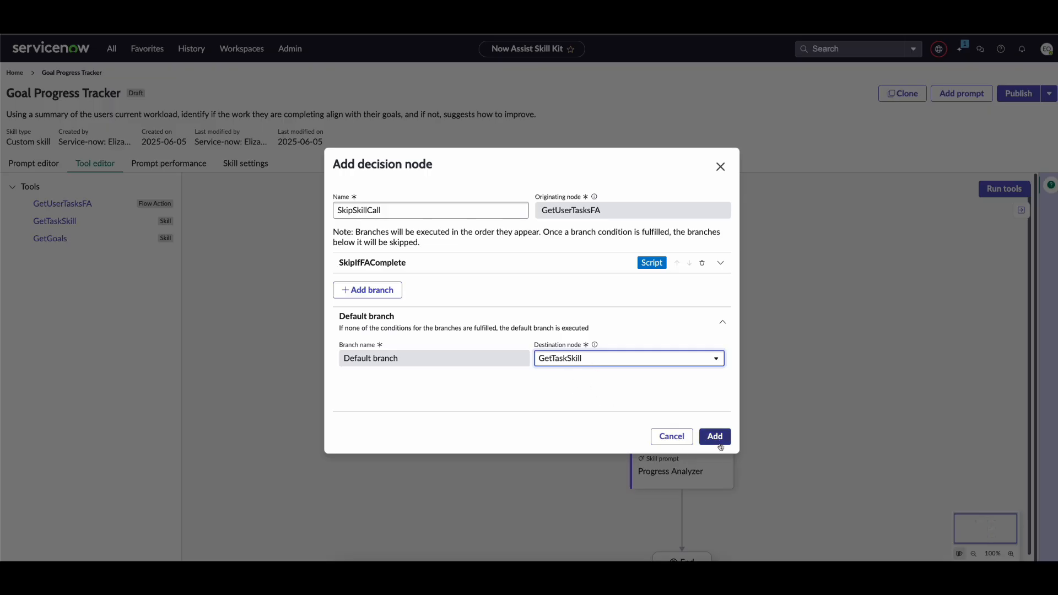
{"action": "left_click", "coordinate": [715, 437]}
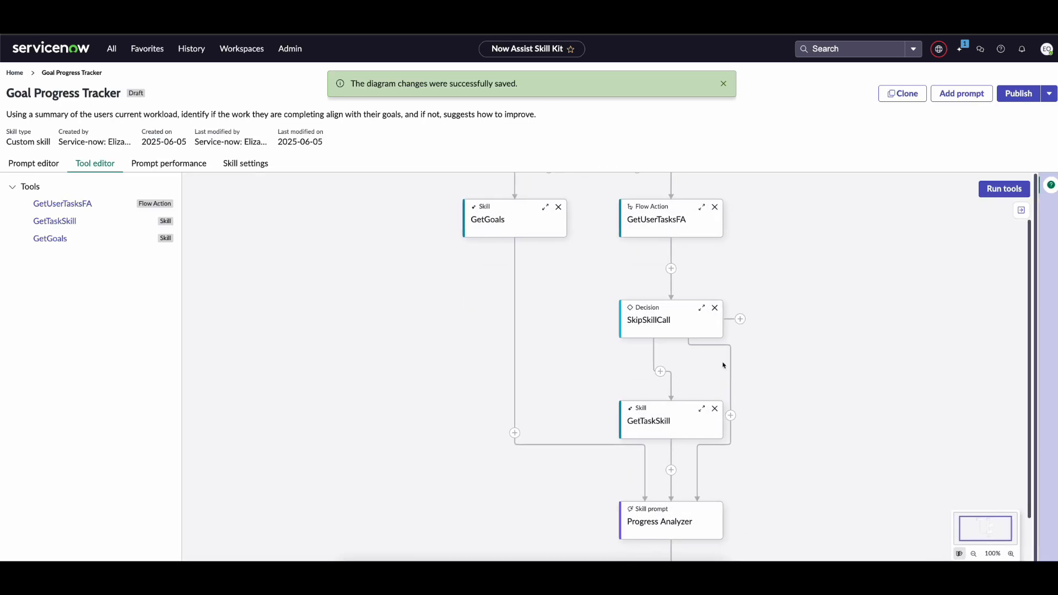
{"action": "left_click", "coordinate": [667, 320]}
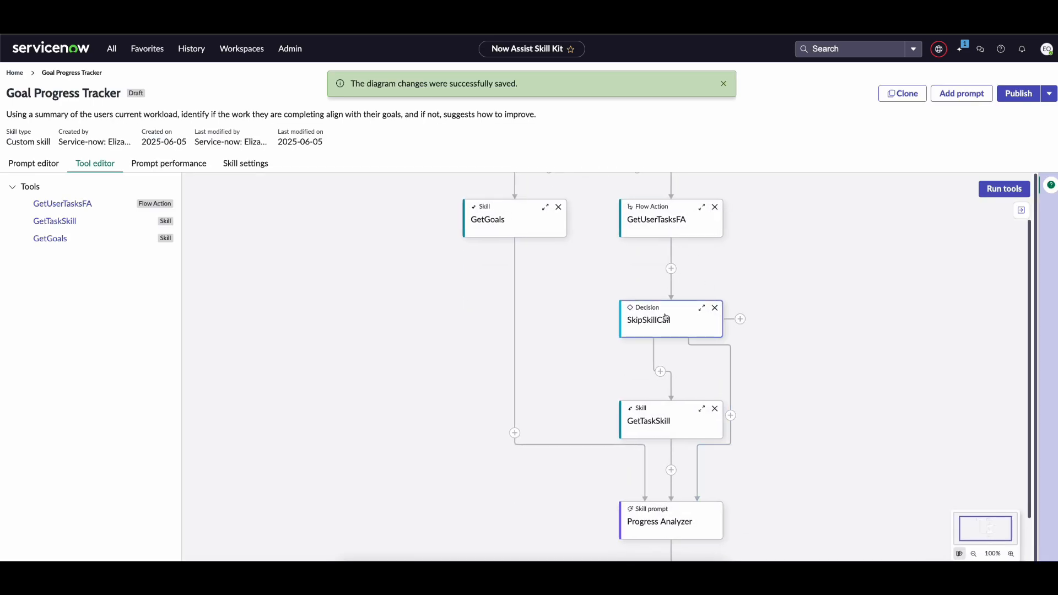
{"action": "left_click", "coordinate": [724, 84]}
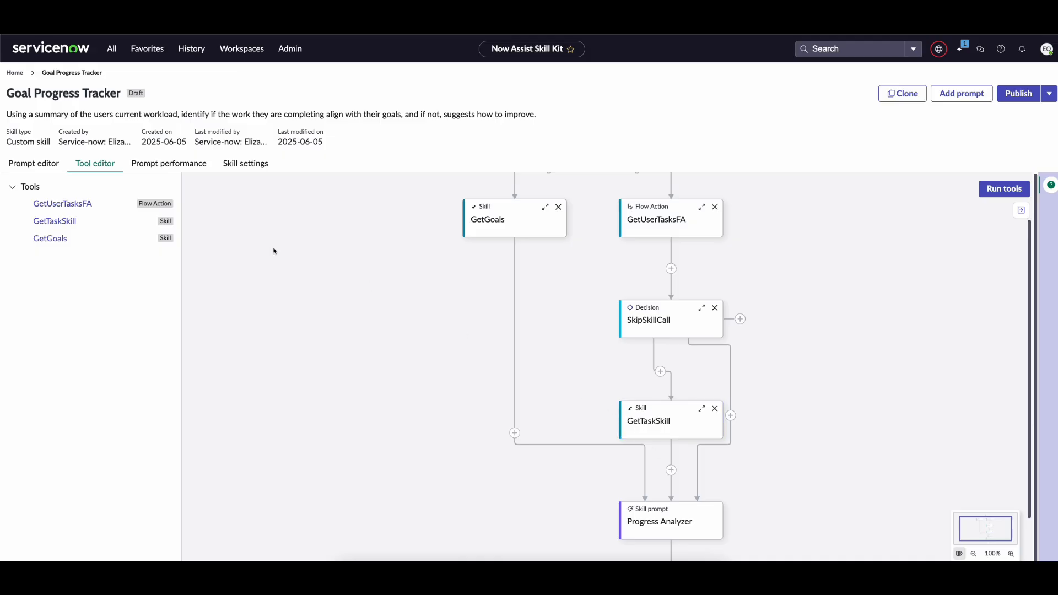
{"action": "mouse_move", "coordinate": [43, 165]}
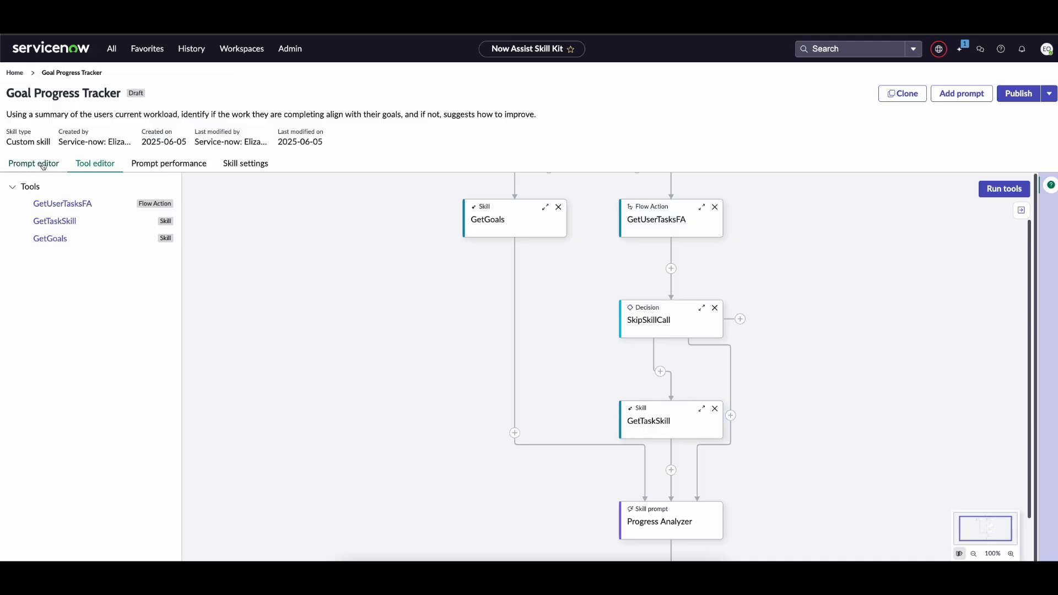
- Save the Progress Analyzer prompt and run a test for the chosen user
{"action": "left_click", "coordinate": [33, 163]}
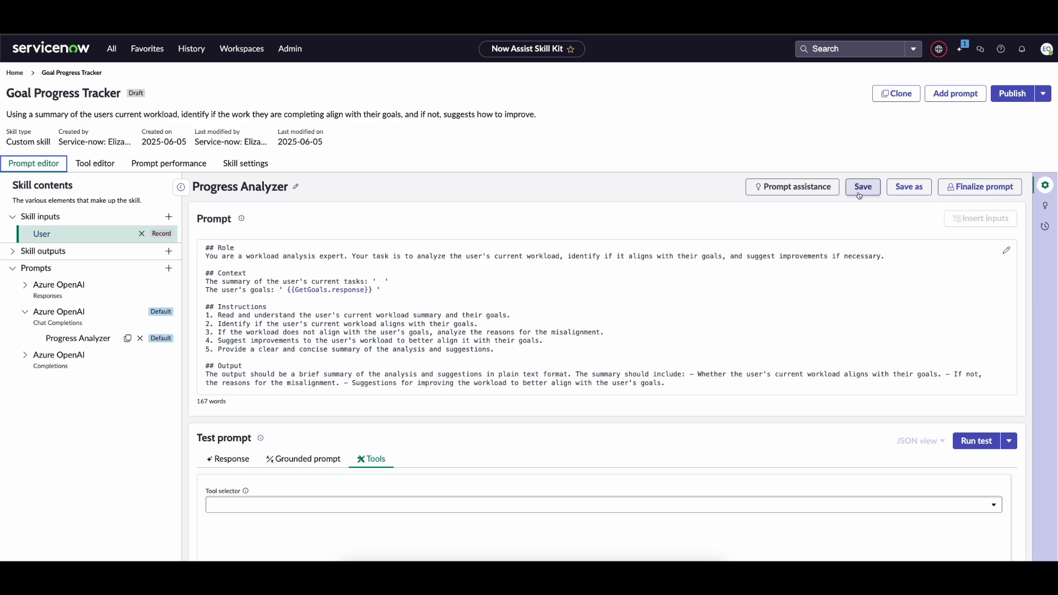
{"action": "left_click", "coordinate": [976, 441]}
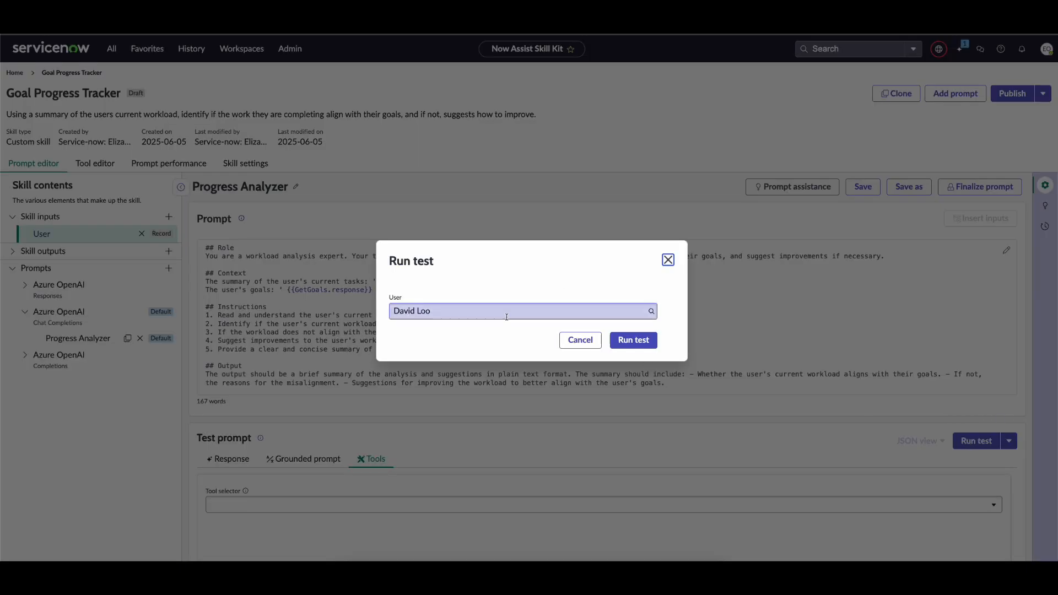
{"action": "left_click", "coordinate": [634, 340]}
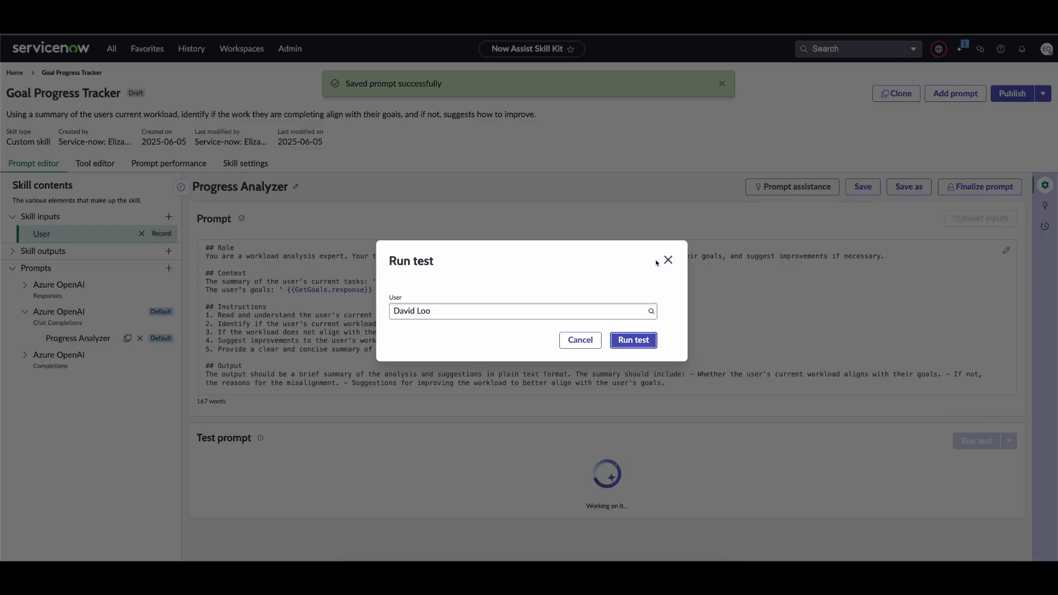
{"action": "left_click", "coordinate": [633, 340]}
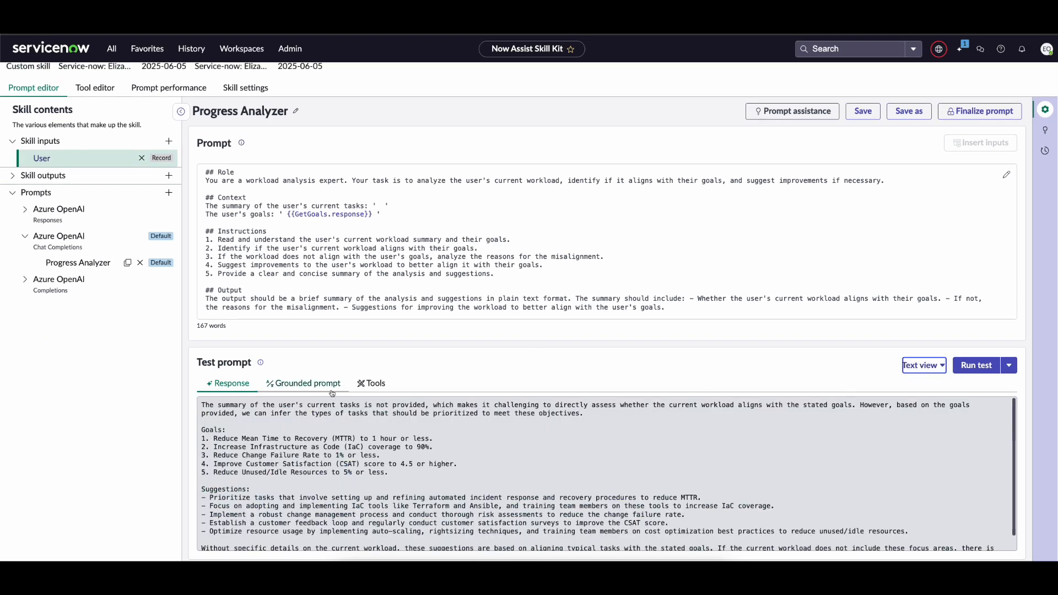
{"action": "scroll", "scroll_direction": "down", "scroll_amount": 3}
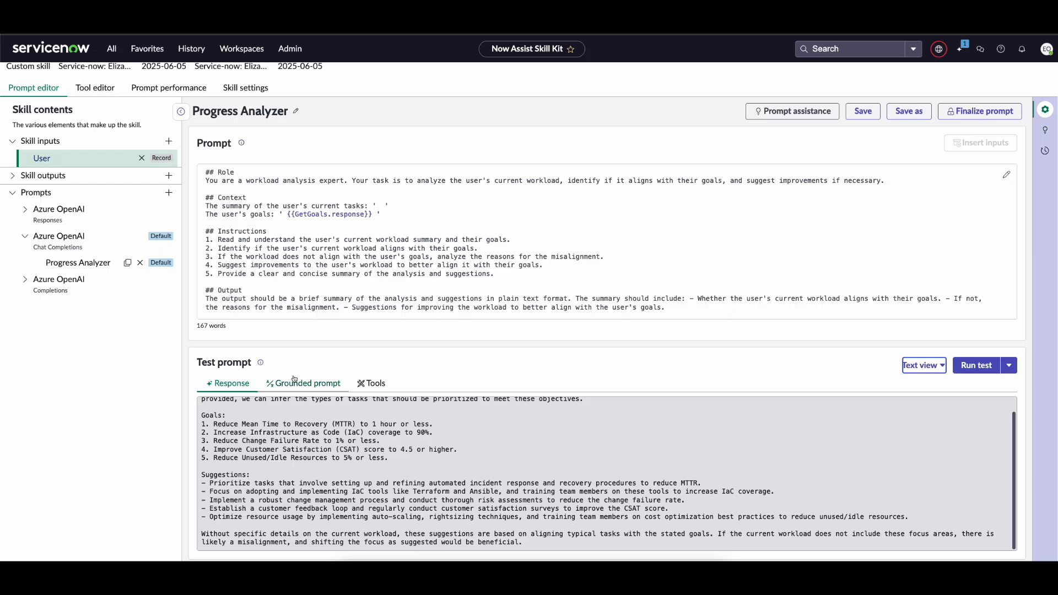
- Review the grounded prompt and the GetUserTasksFA tasks on the Tools tab
{"action": "left_click", "coordinate": [304, 383]}
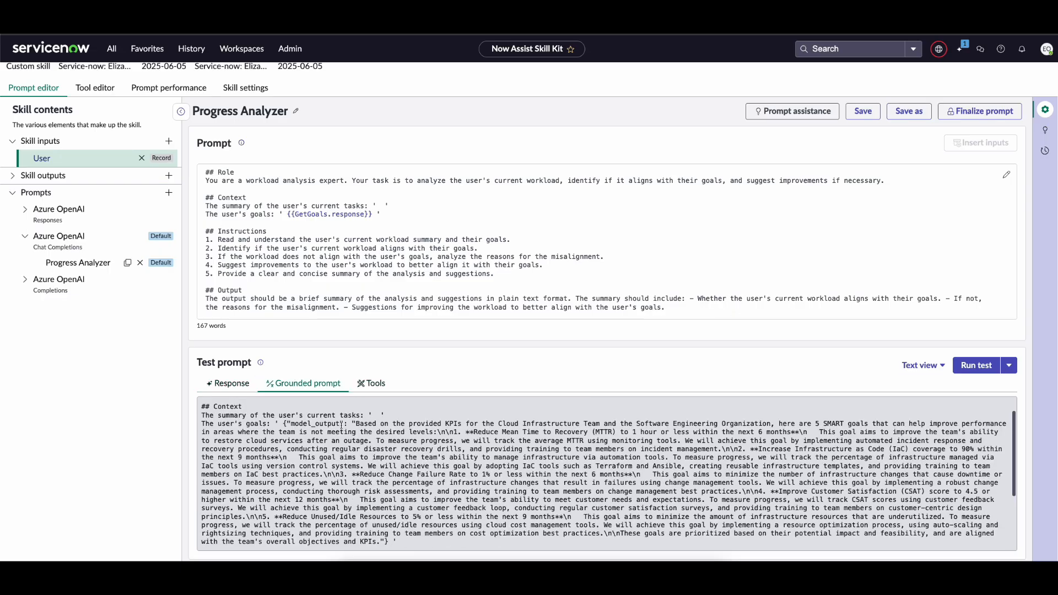
{"action": "left_click", "coordinate": [371, 384]}
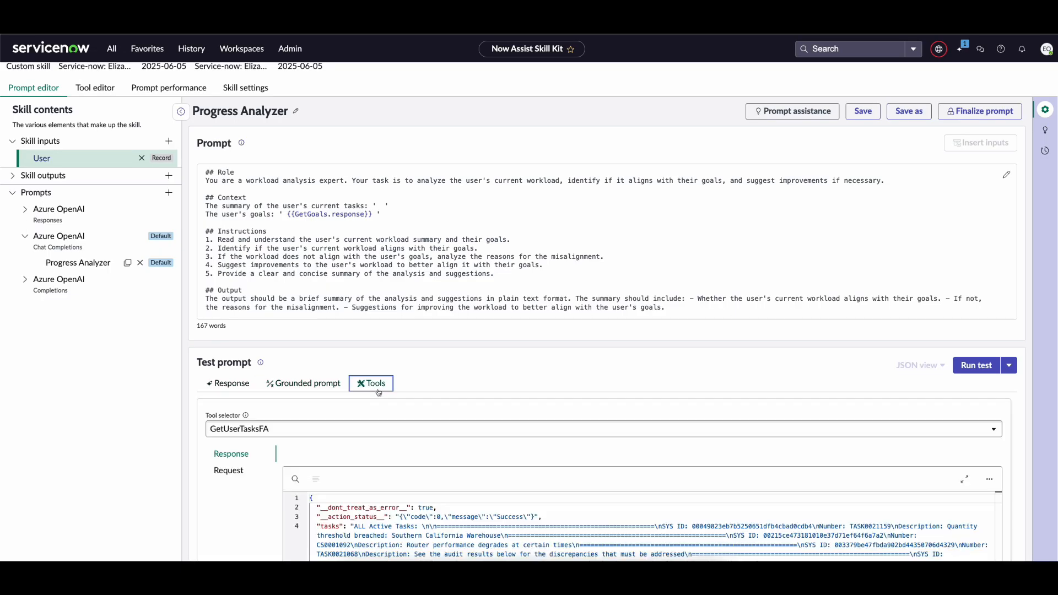
{"action": "left_click", "coordinate": [602, 422]}
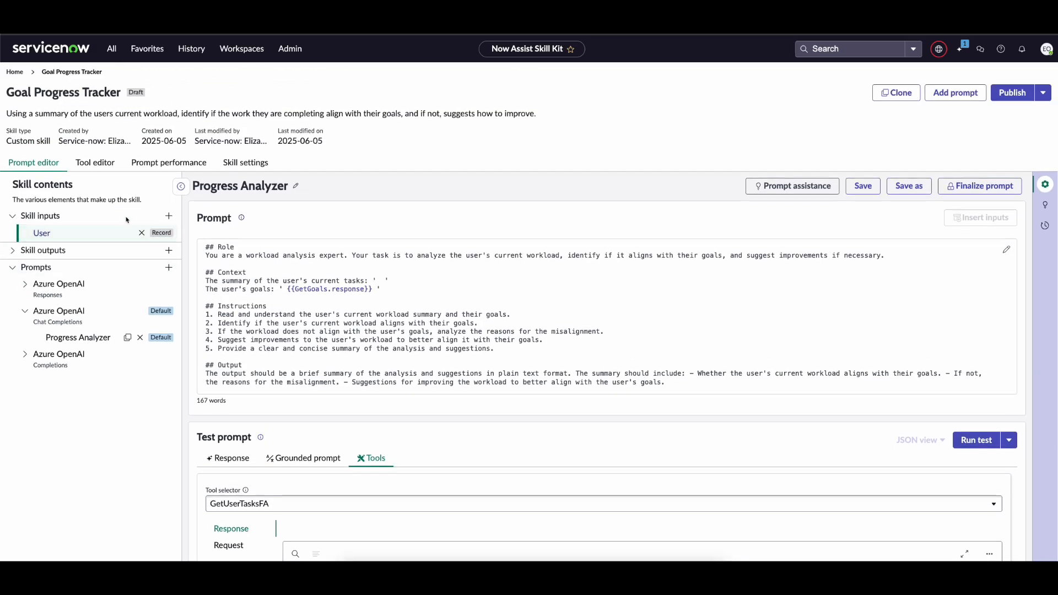
- In the tool flow, inspect GetTaskSkill's response and request, confirming it was skipped on a false condition
{"action": "left_click", "coordinate": [94, 163]}
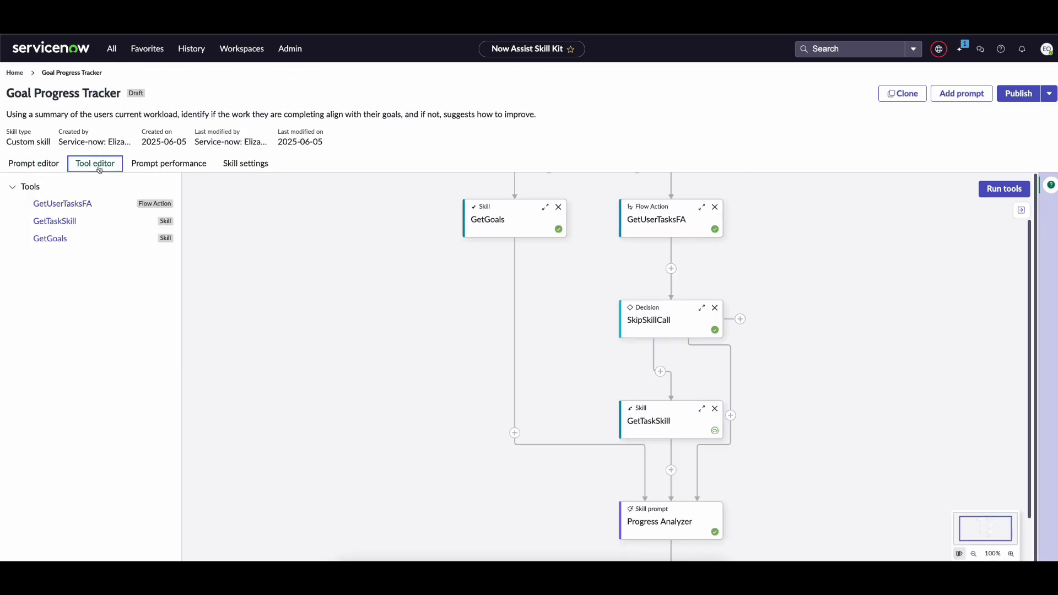
{"action": "mouse_move", "coordinate": [715, 431]}
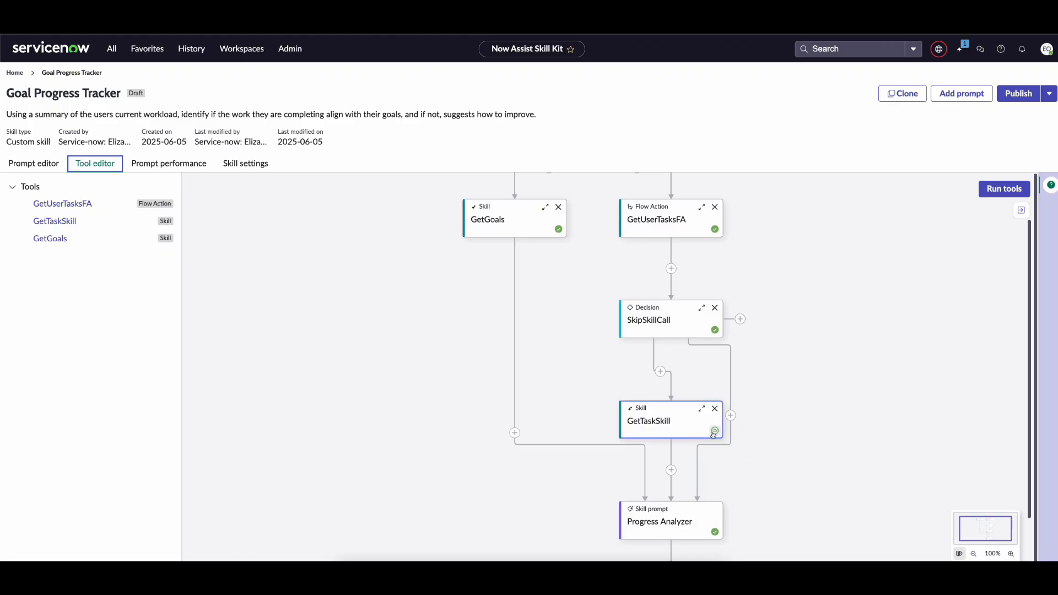
{"action": "mouse_move", "coordinate": [704, 429]}
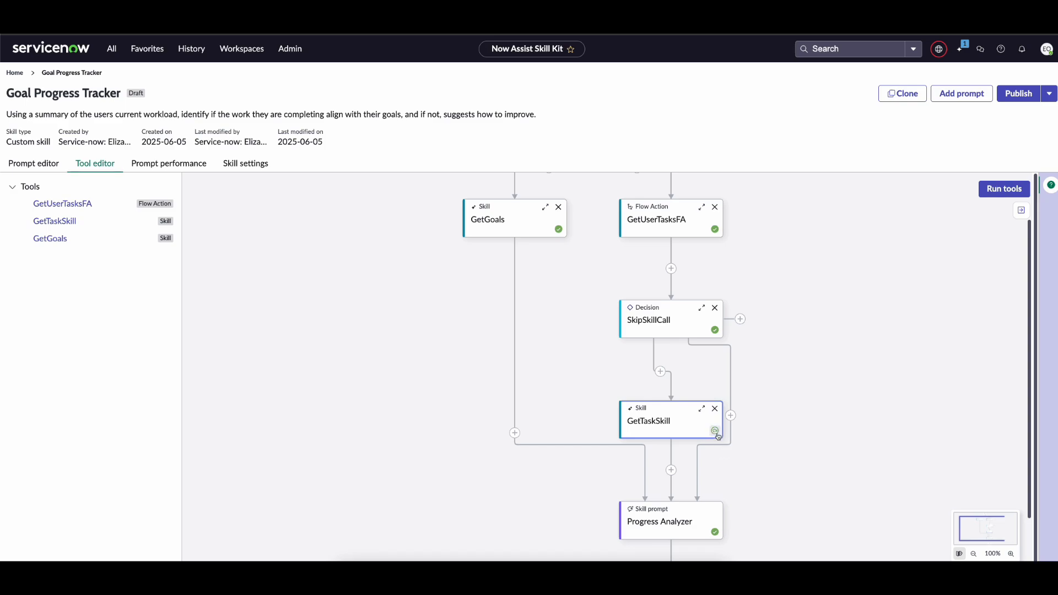
{"action": "left_click", "coordinate": [715, 432]}
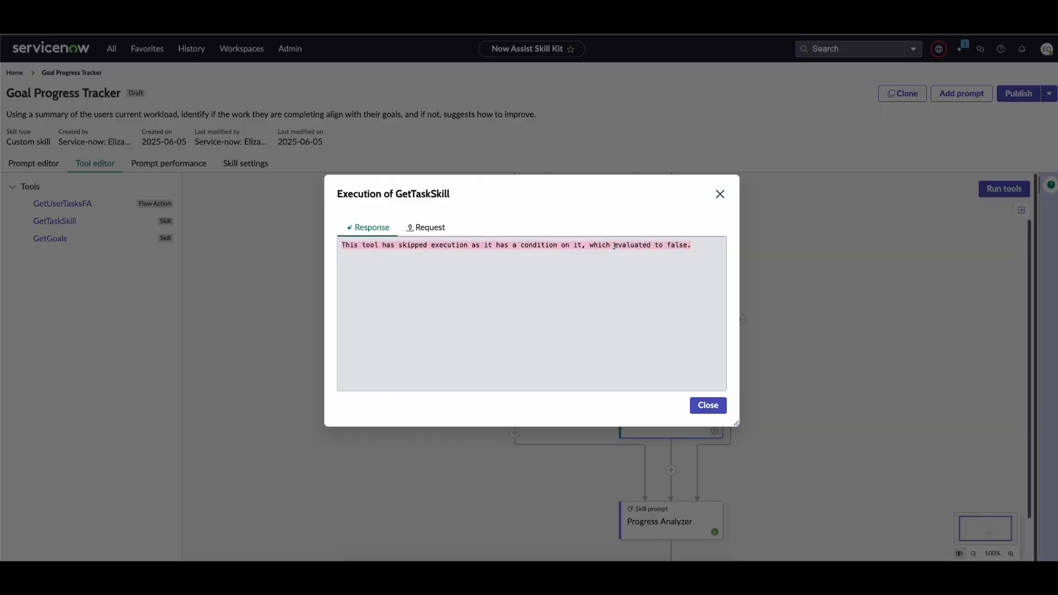
{"action": "mouse_move", "coordinate": [703, 316]}
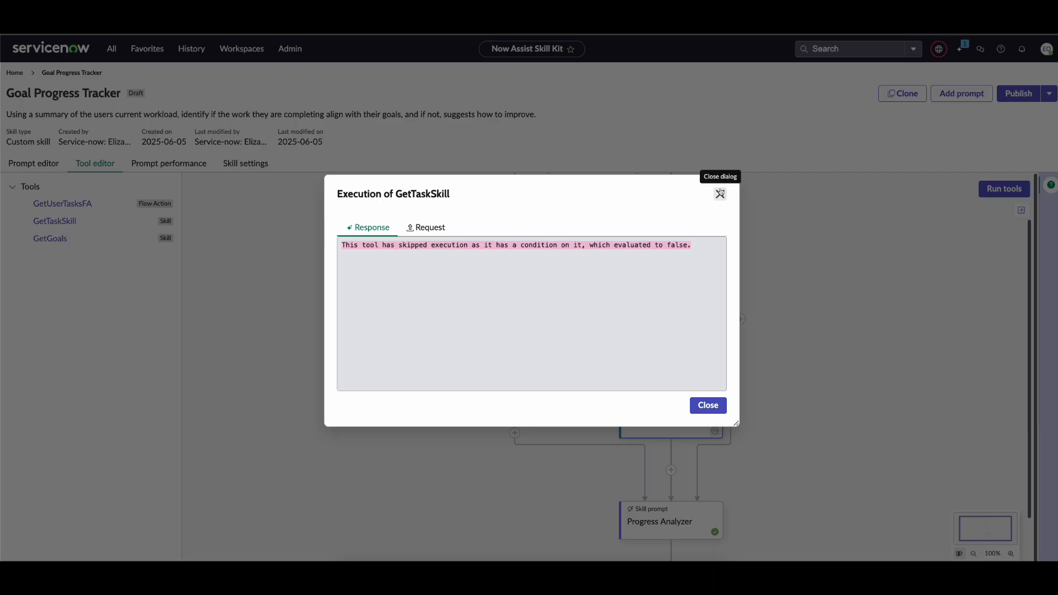
{"action": "left_click", "coordinate": [425, 227]}
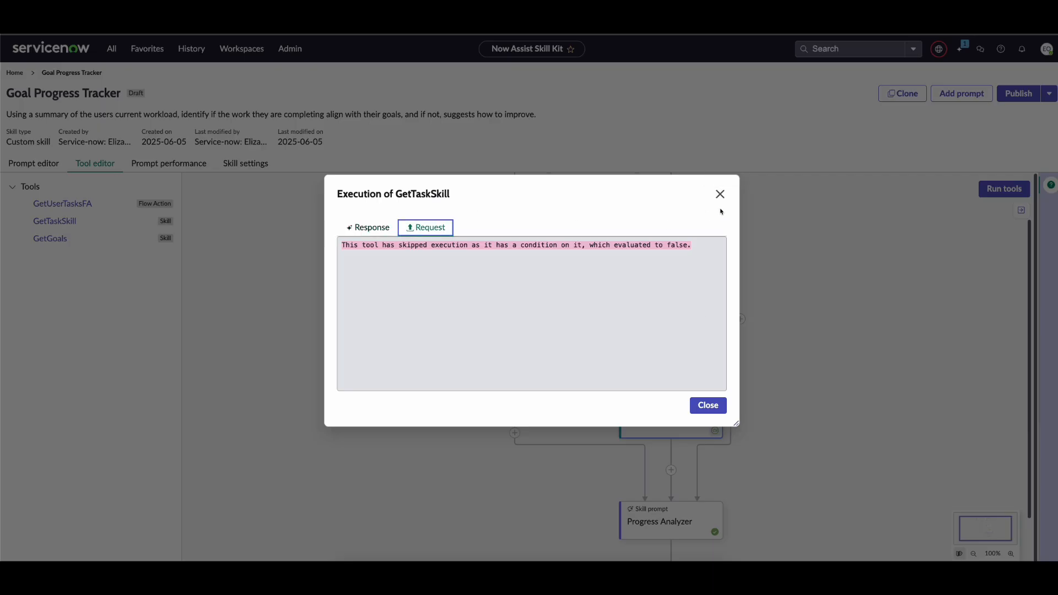
{"action": "left_click", "coordinate": [708, 406]}
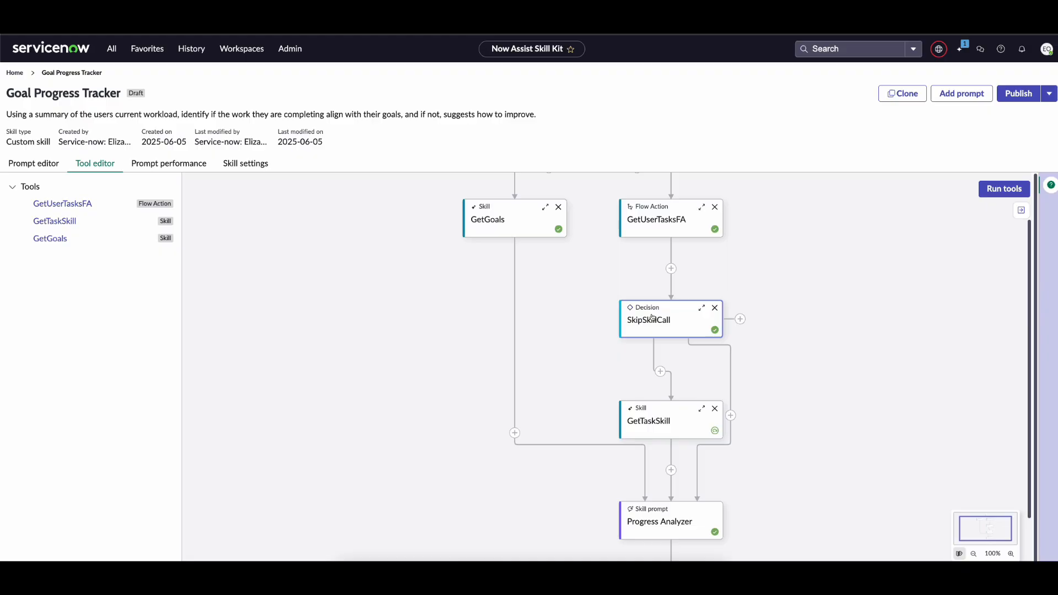
{"action": "mouse_move", "coordinate": [684, 333]}
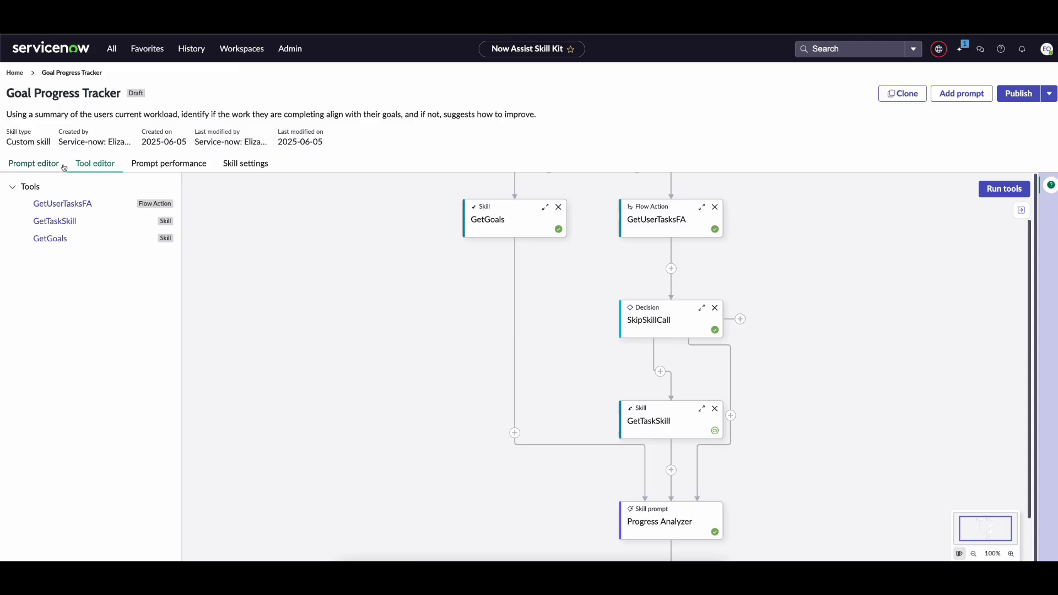
- Insert GetTaskSkill.response and GetUserTasksFA.tasks after 'current tasks:' in Progress Analyzer, then save
{"action": "left_click", "coordinate": [34, 163]}
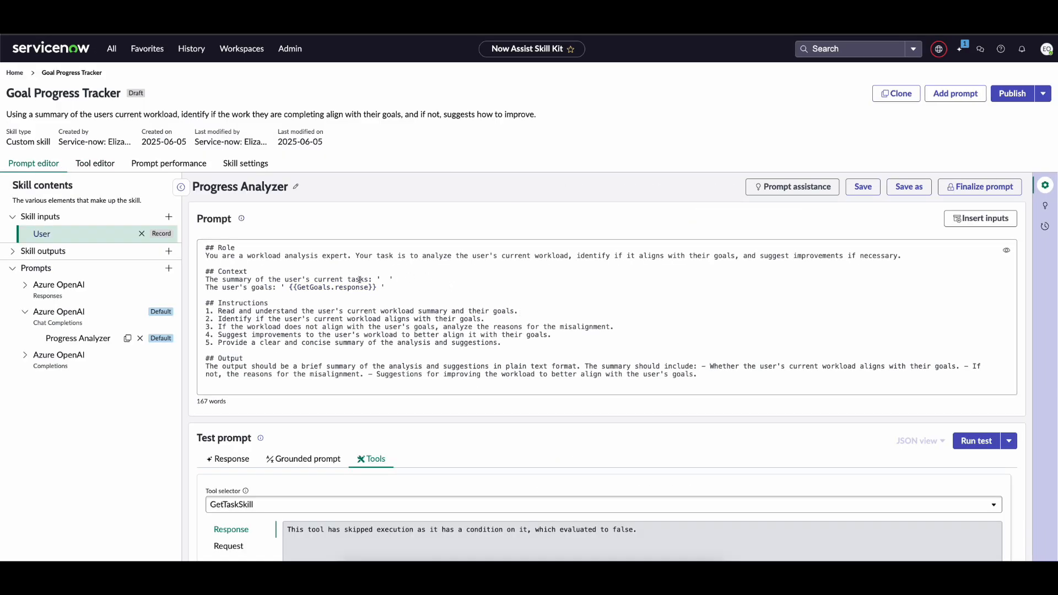
{"action": "left_click", "coordinate": [981, 218]}
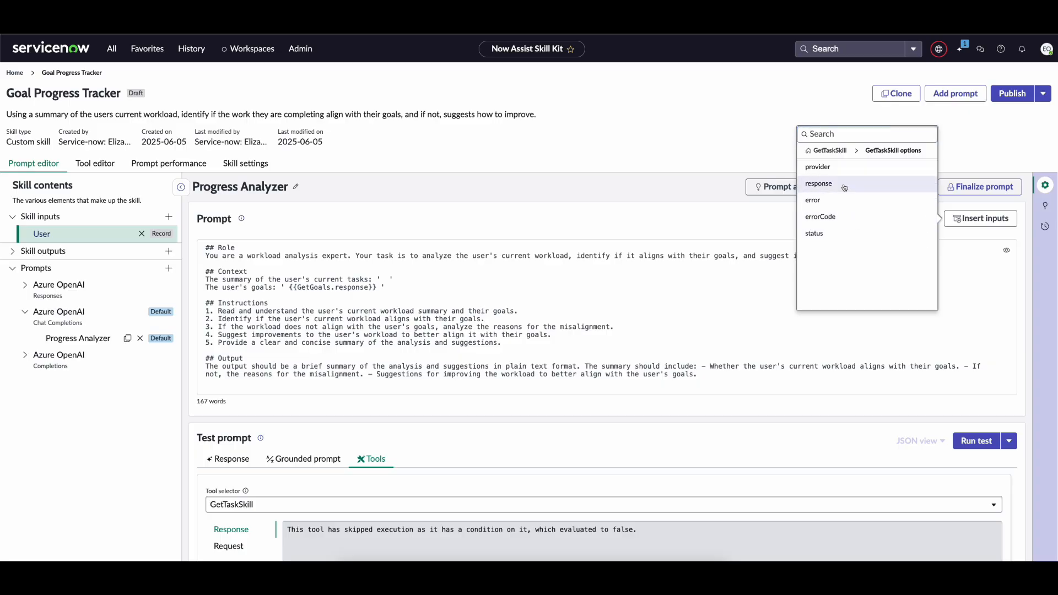
{"action": "left_click", "coordinate": [818, 184]}
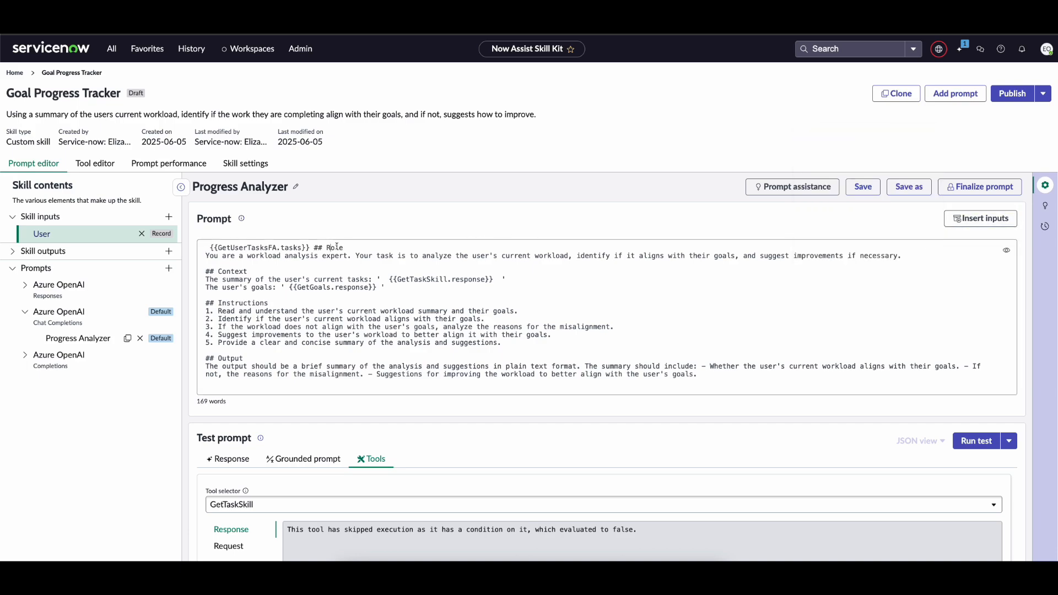
{"action": "double_click", "coordinate": [256, 248]}
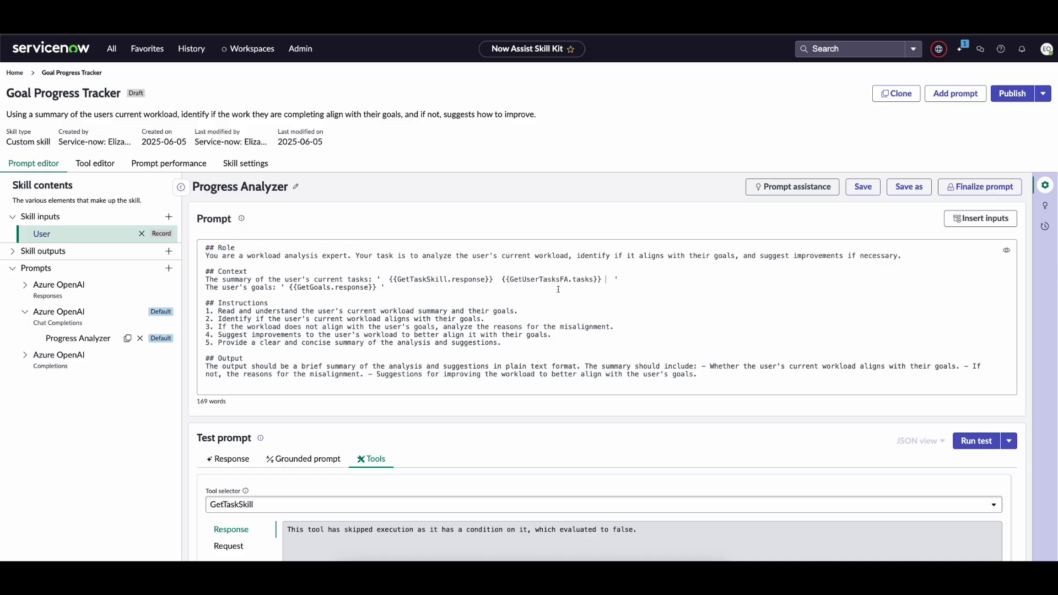
{"action": "left_click", "coordinate": [864, 187]}
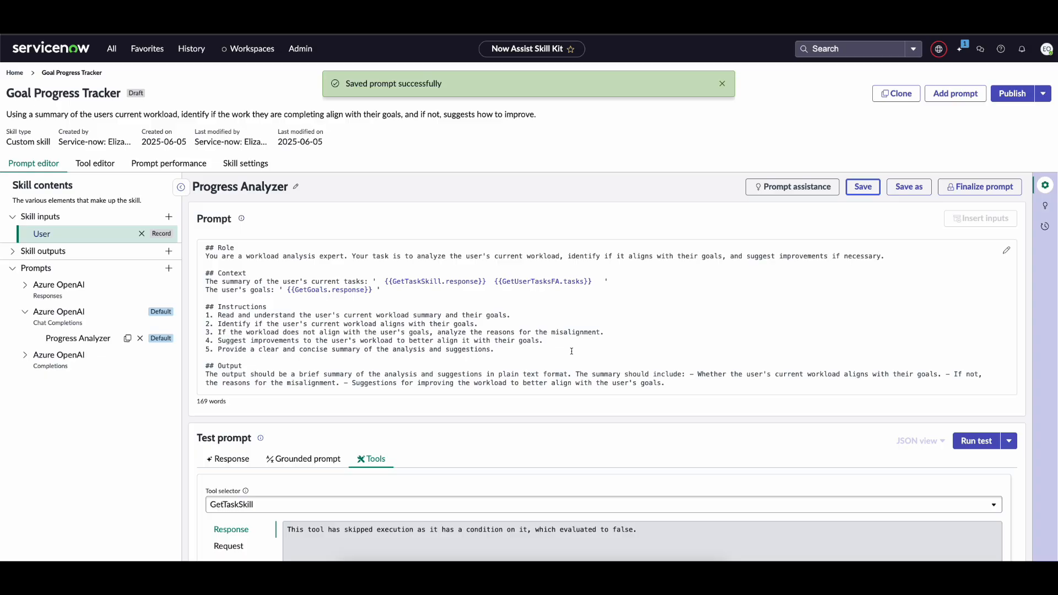
- Rerun the Progress Analyzer test, view results as text, and check the grounded prompt's active tasks
{"action": "left_click", "coordinate": [977, 441]}
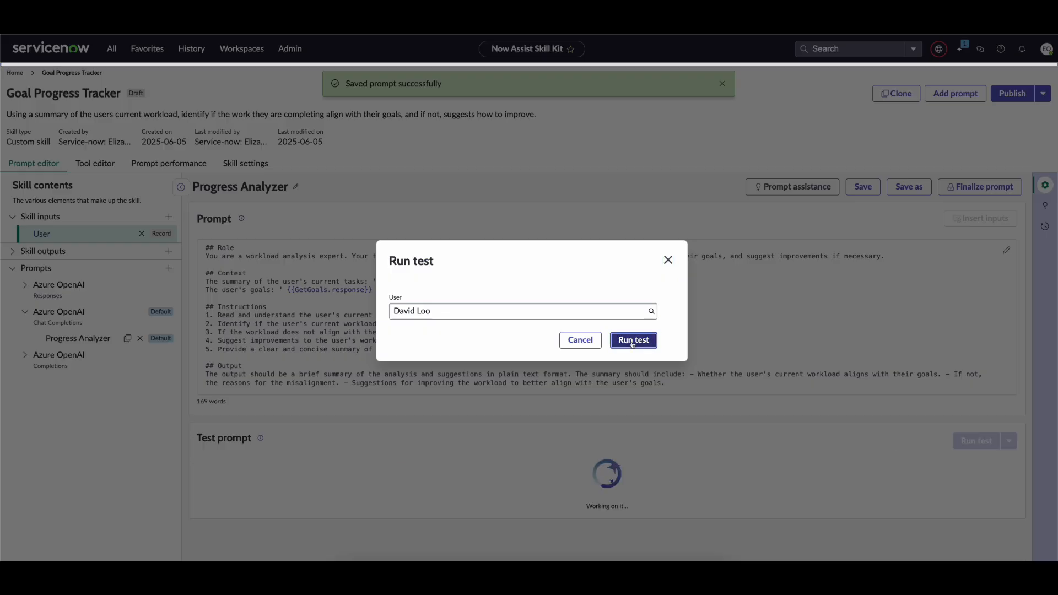
{"action": "left_click", "coordinate": [633, 340]}
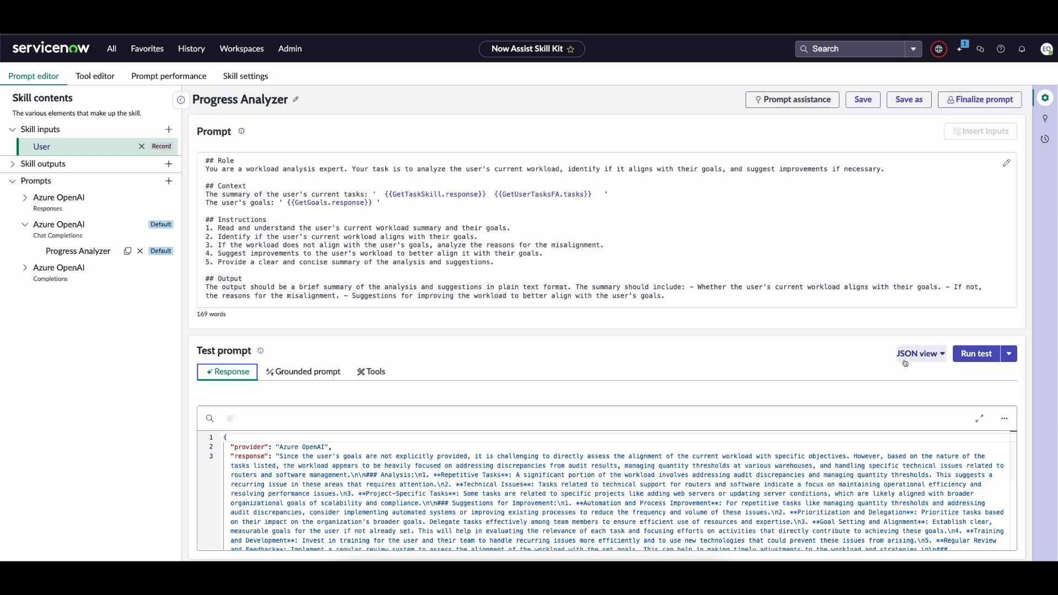
{"action": "left_click", "coordinate": [918, 354]}
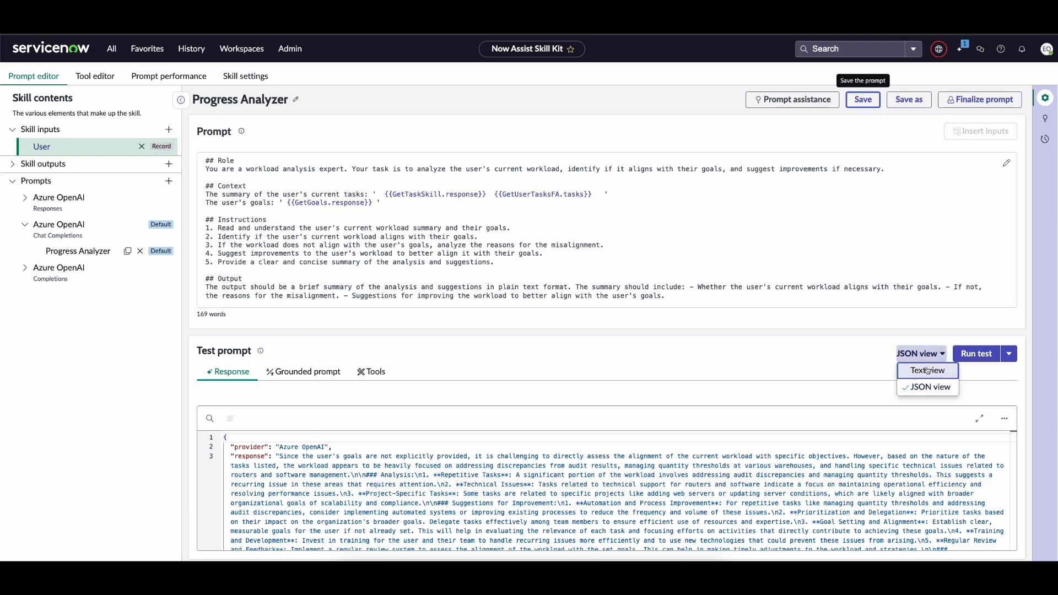
{"action": "left_click", "coordinate": [927, 371]}
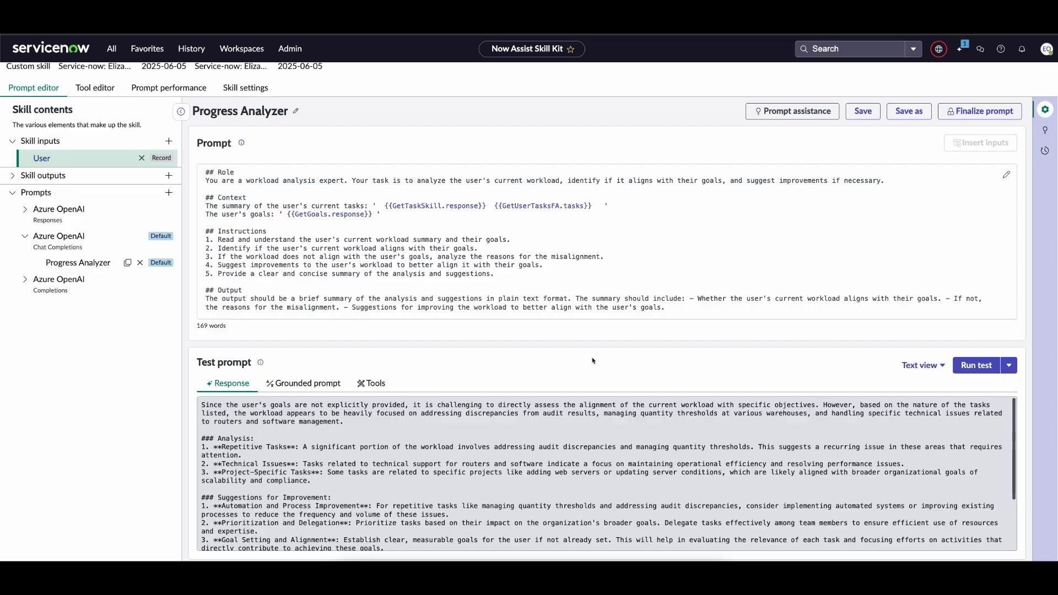
{"action": "mouse_move", "coordinate": [309, 294]}
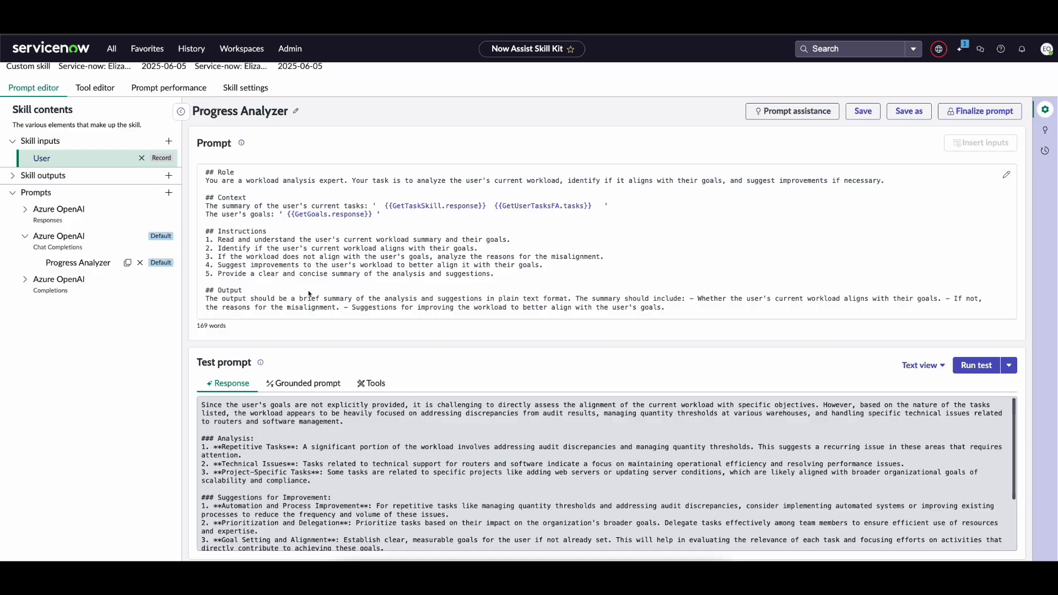
{"action": "mouse_move", "coordinate": [452, 377]}
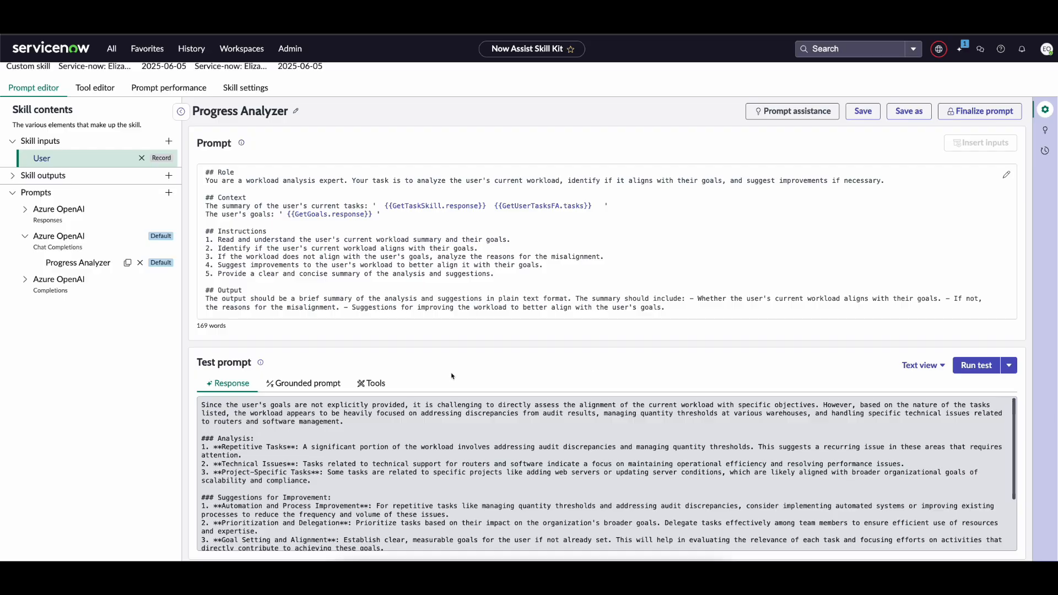
{"action": "left_click", "coordinate": [304, 384]}
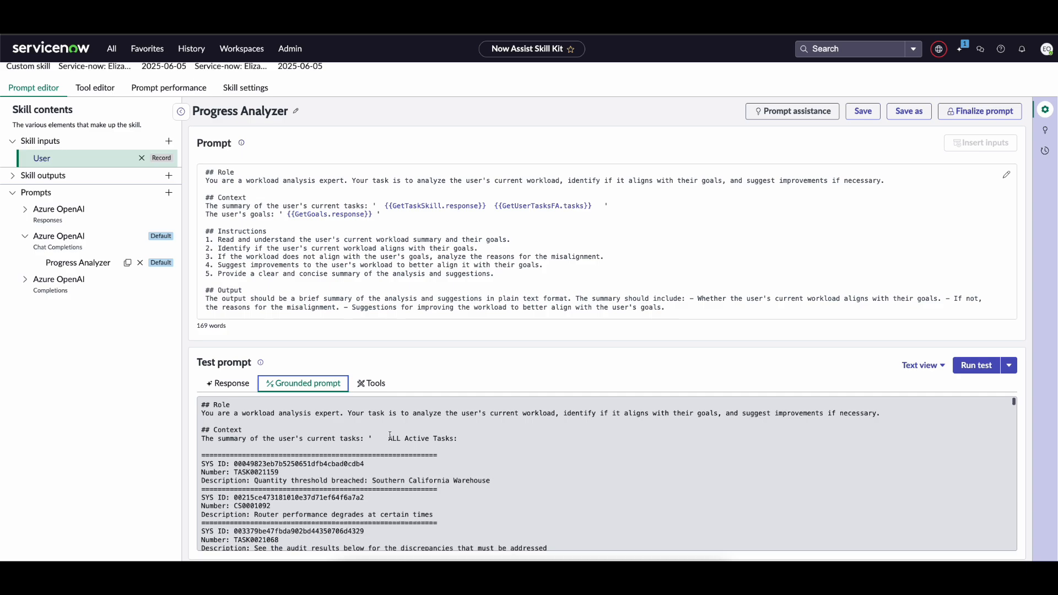